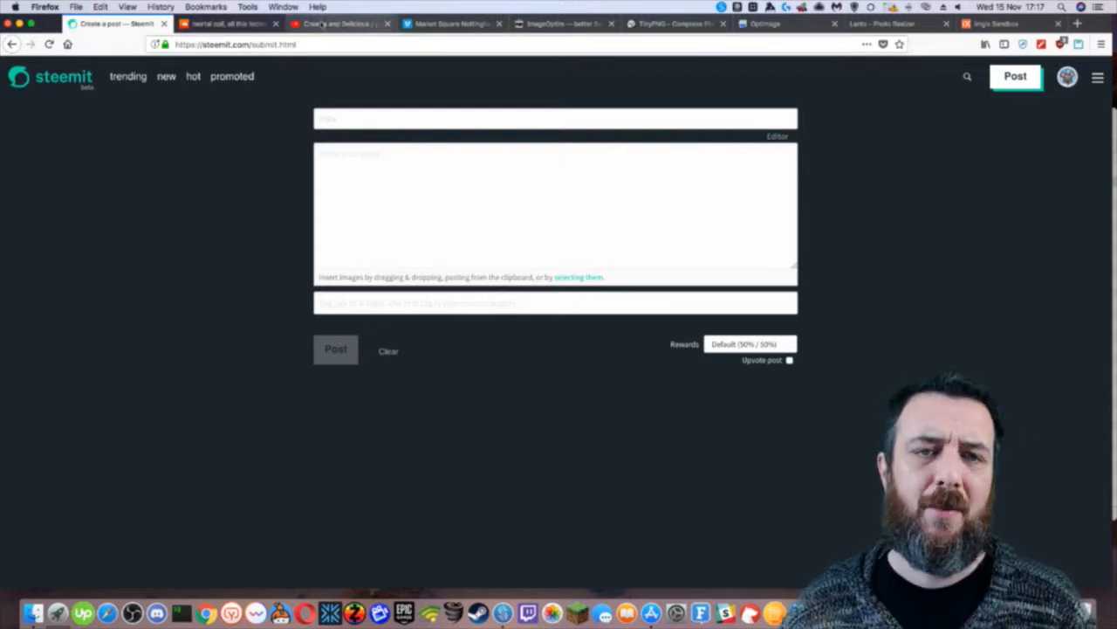
Add the YouTube and Vimeo video URLs to the post body, checking the embedded previews.
{"action": "left_click", "coordinate": [340, 24]}
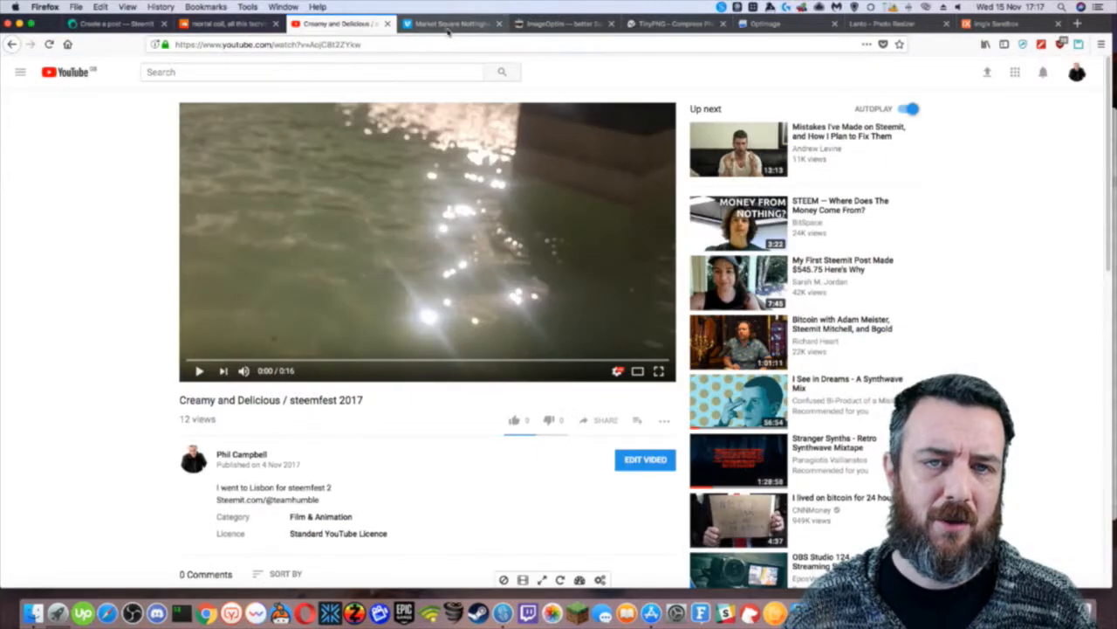
{"action": "left_click", "coordinate": [229, 25]}
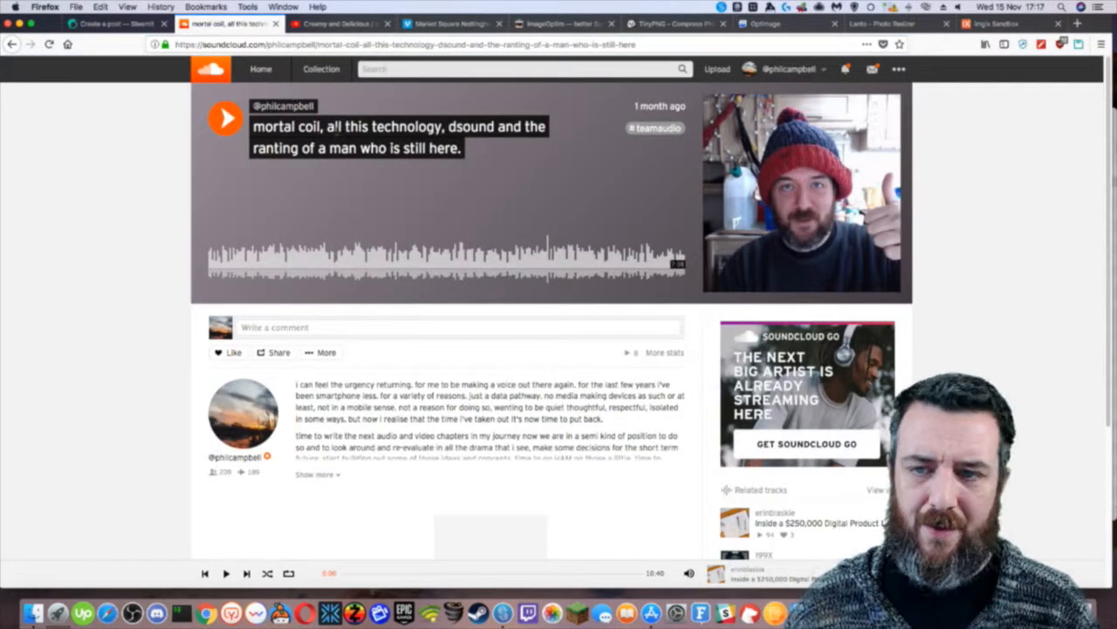
{"action": "left_click", "coordinate": [341, 25]}
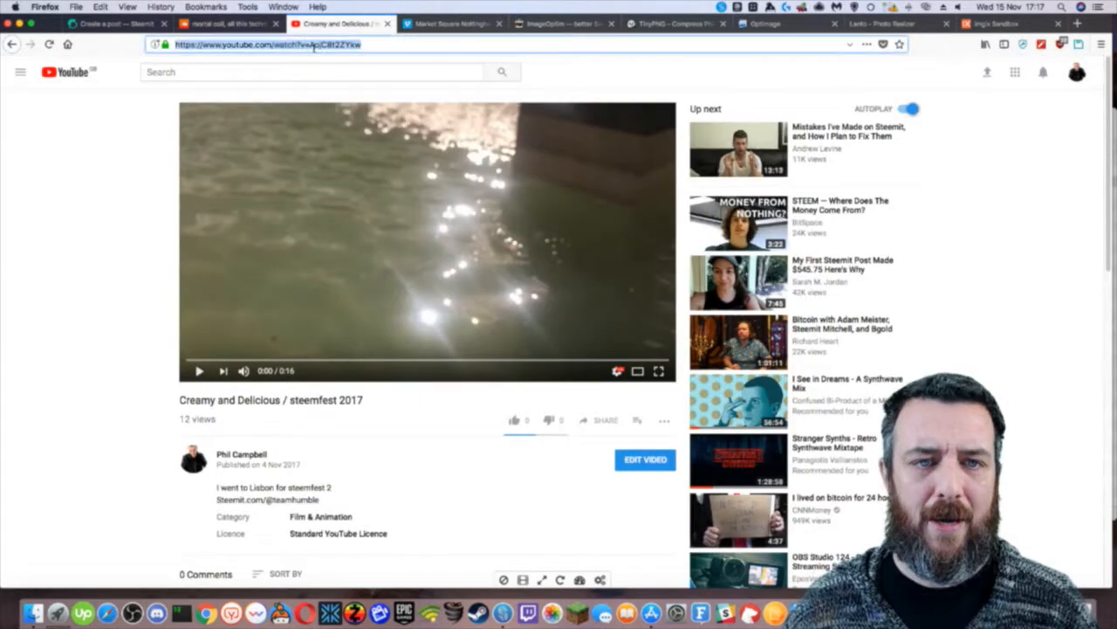
{"action": "left_click", "coordinate": [115, 24]}
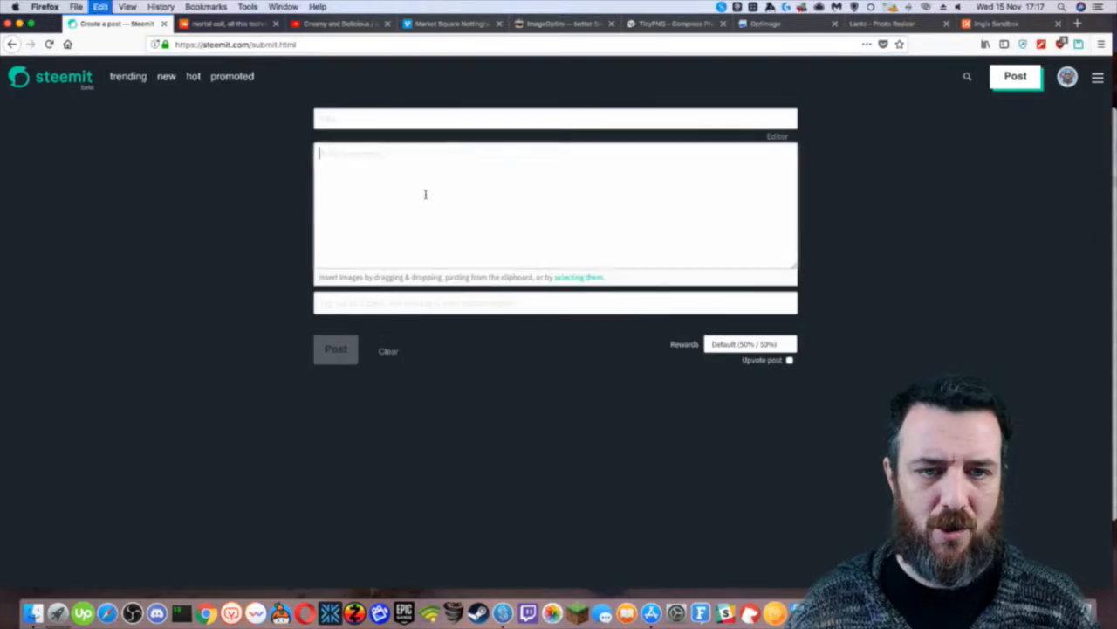
{"action": "left_click", "coordinate": [451, 24]}
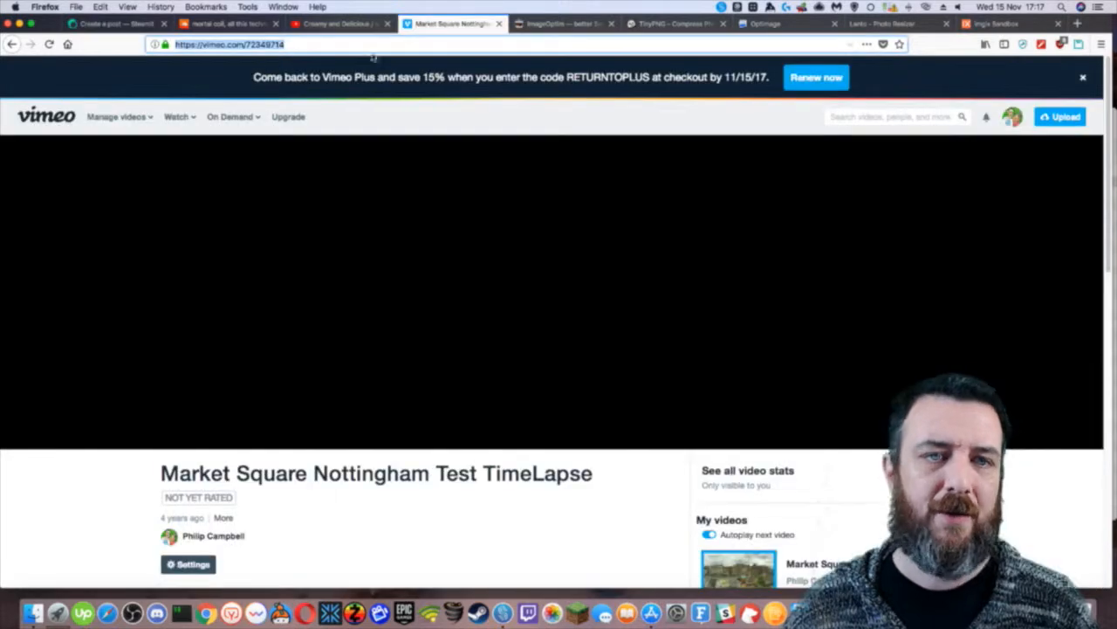
{"action": "left_click", "coordinate": [114, 25]}
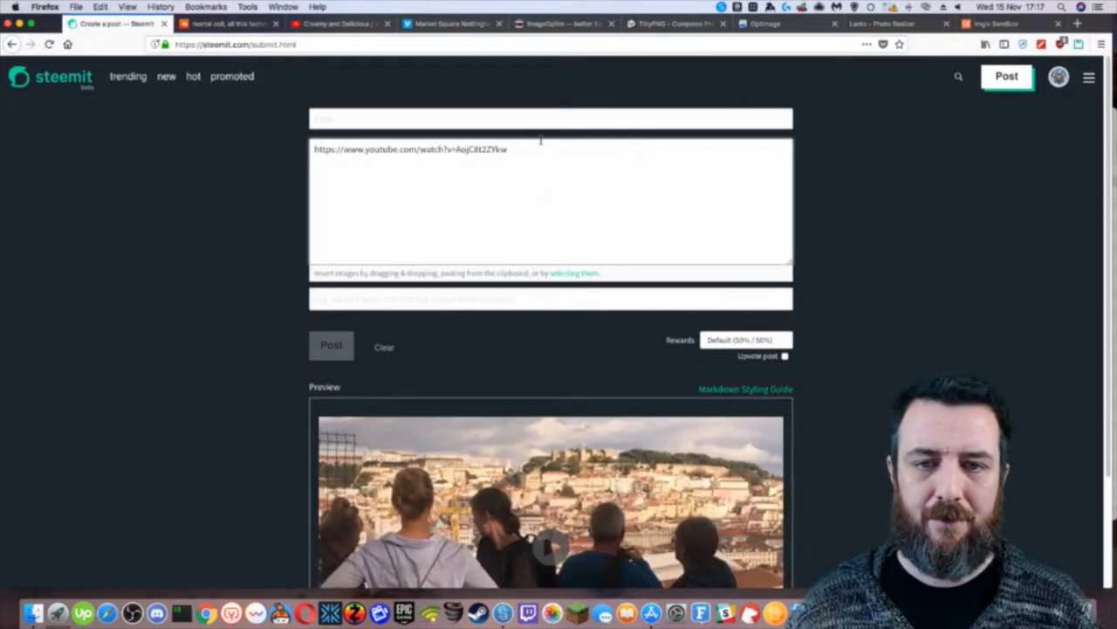
{"action": "scroll", "scroll_direction": "down", "scroll_amount": 3}
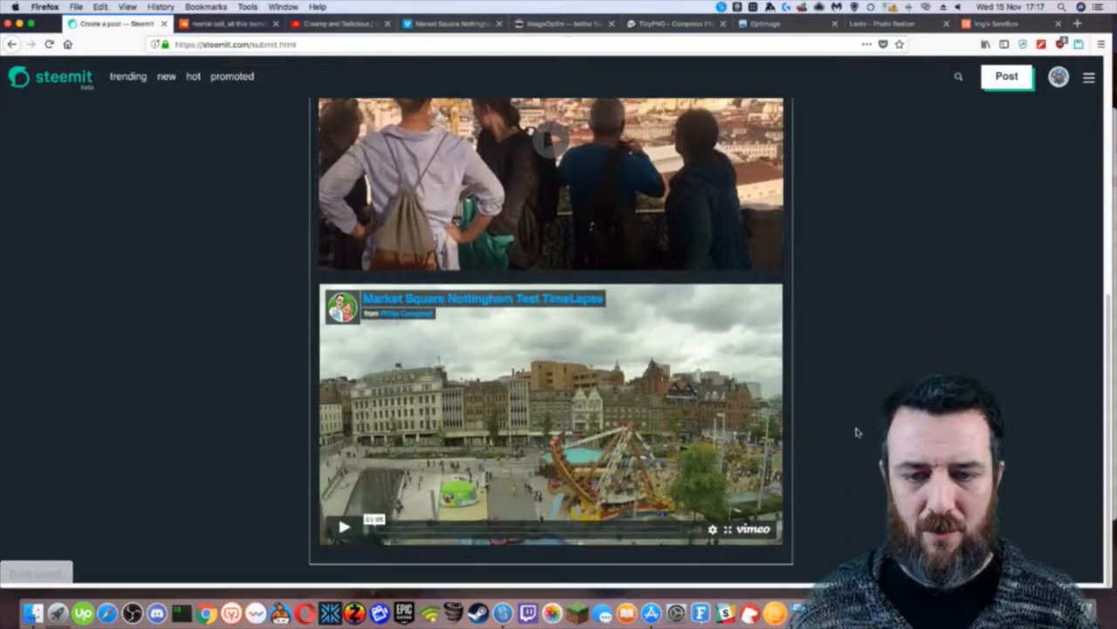
Add the SoundCloud track URL (philcampbell/mortal-coil-all-this-technology) as a third link in the post body.
{"action": "left_click", "coordinate": [229, 25]}
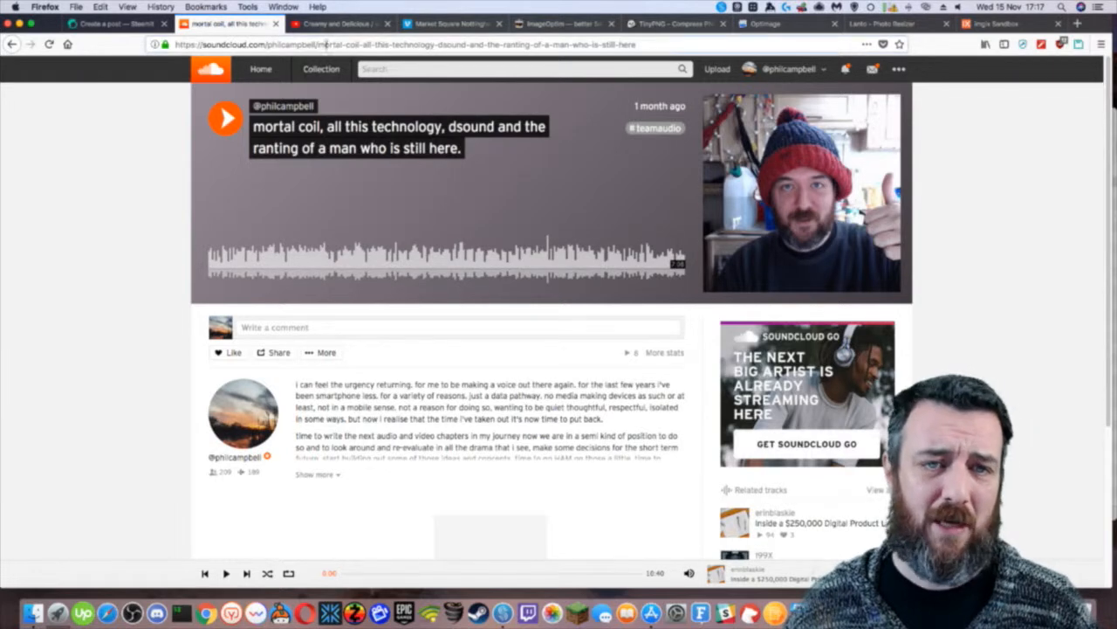
{"action": "left_click", "coordinate": [113, 24]}
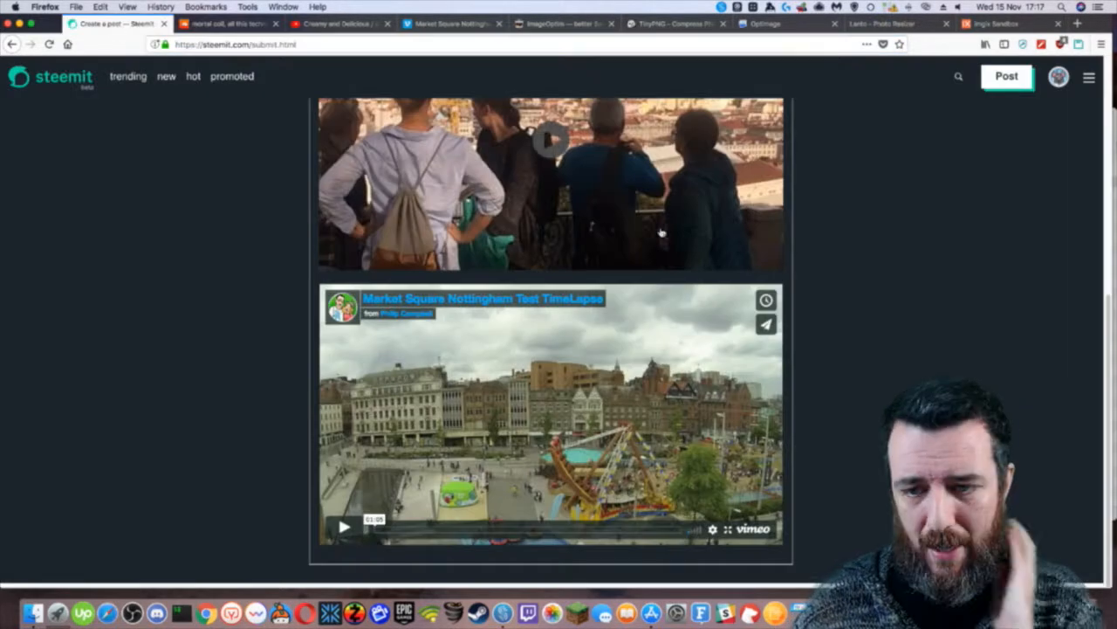
{"action": "scroll", "scroll_direction": "up", "scroll_amount": 3}
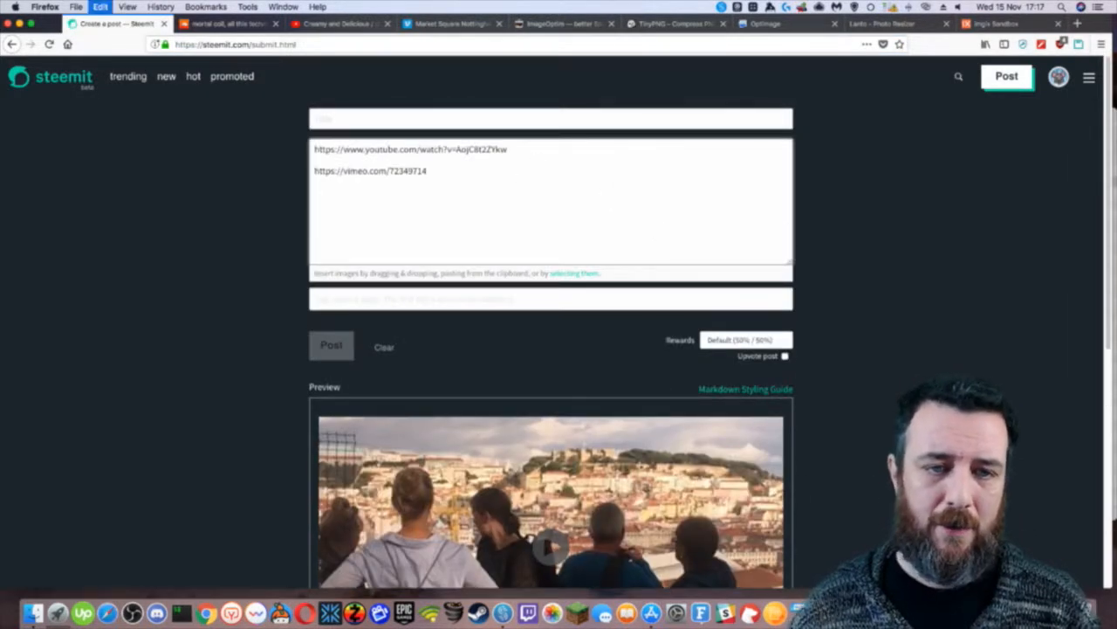
{"action": "type", "text": "https://soundcloud.com/philcampbell/mortal-coil-all-this-technology-dsound-and-the-ranting-of-a-man-who-is-still-here"}
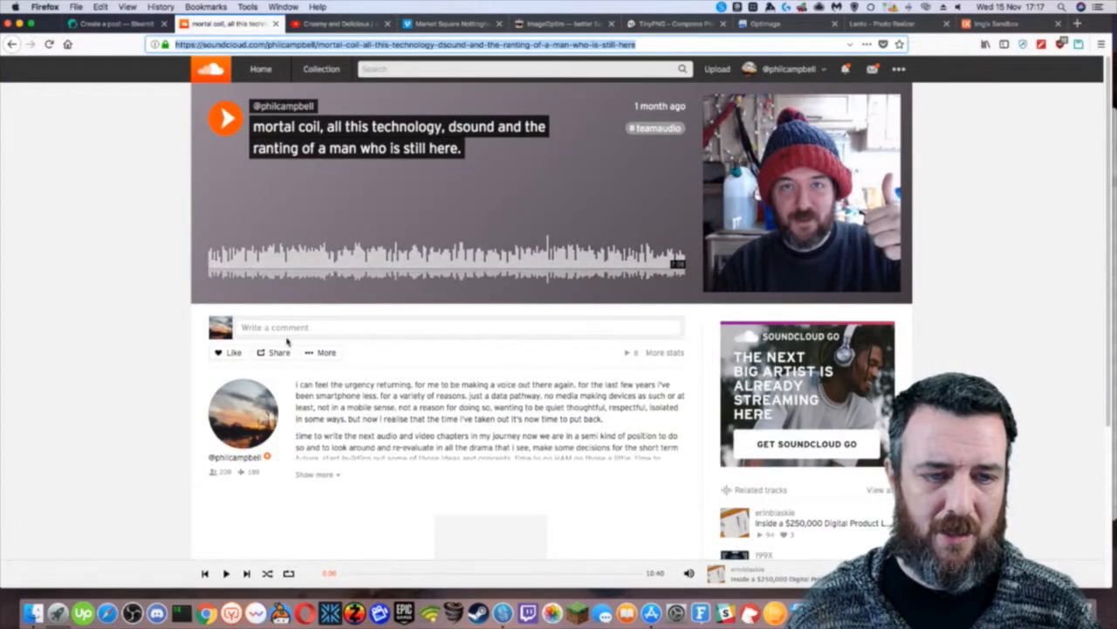
Compare SoundCloud's slim and compact-artwork embed player styles, settling on the slim player.
{"action": "left_click", "coordinate": [279, 353]}
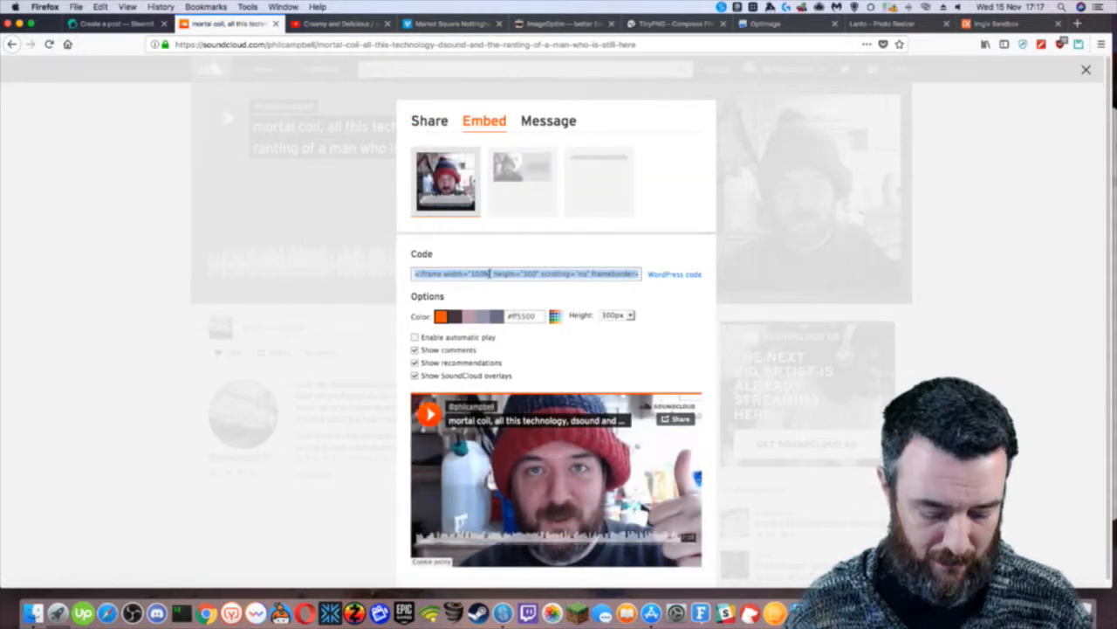
{"action": "mouse_move", "coordinate": [532, 206]}
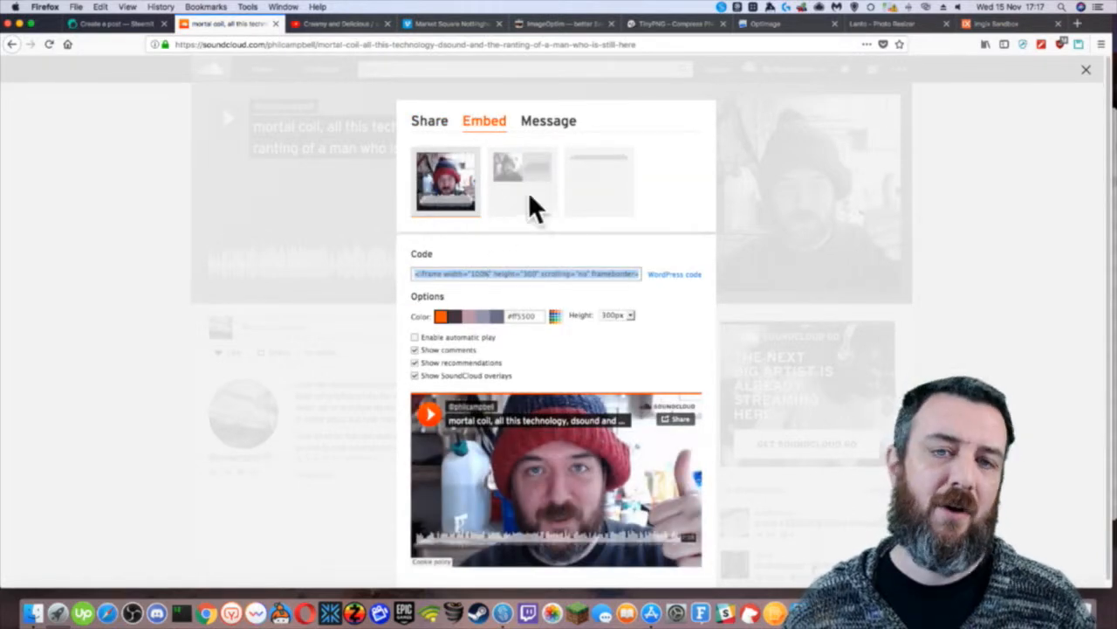
{"action": "left_click", "coordinate": [601, 180]}
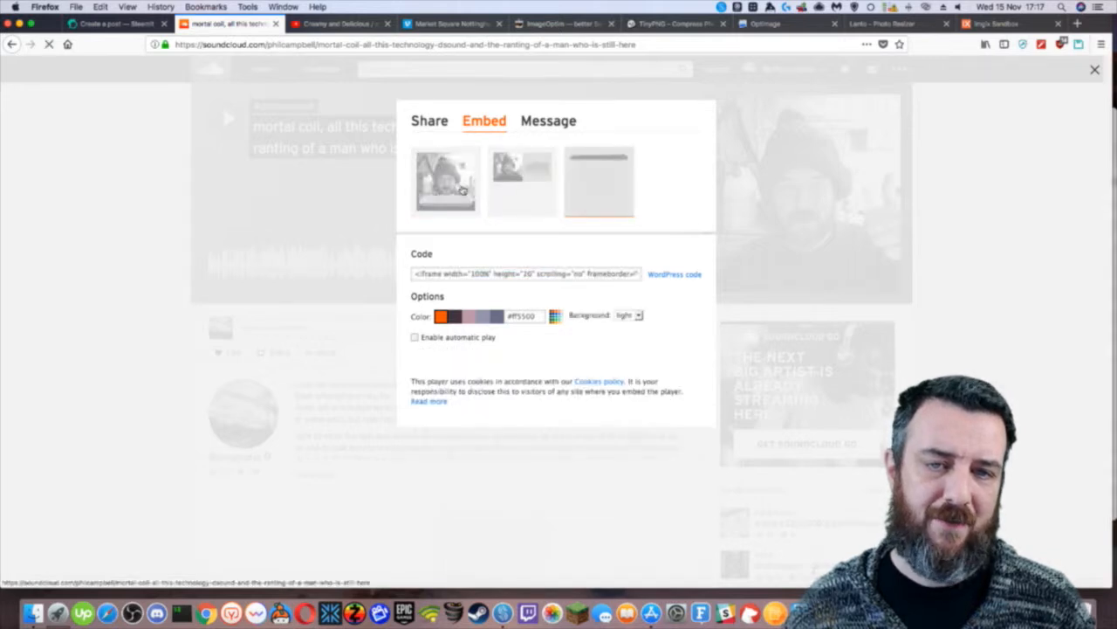
{"action": "left_click", "coordinate": [522, 180]}
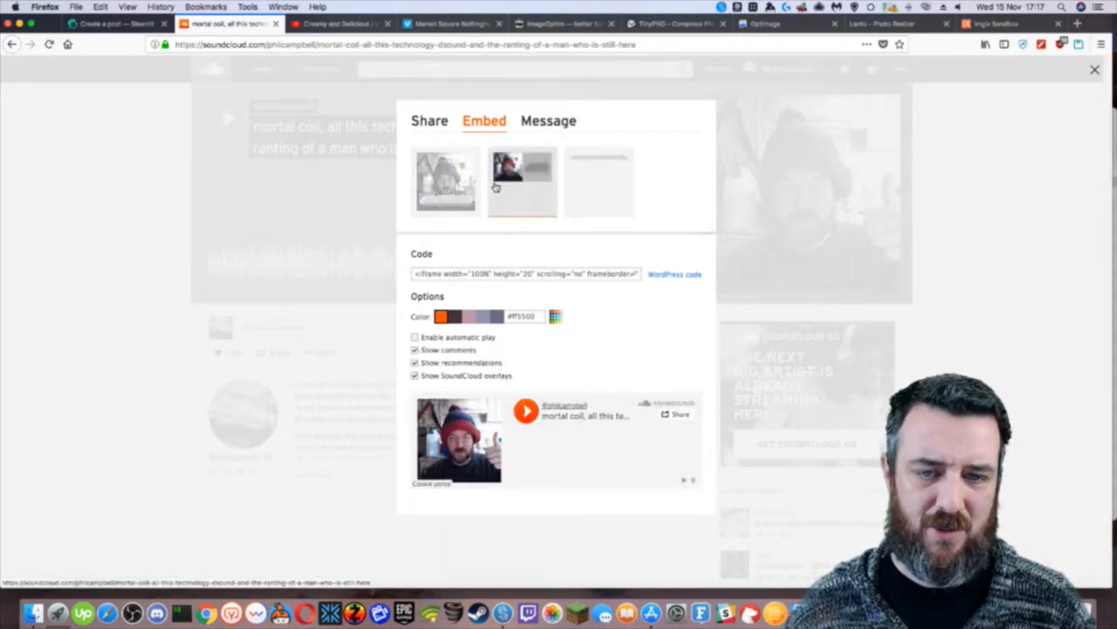
{"action": "left_click", "coordinate": [598, 180]}
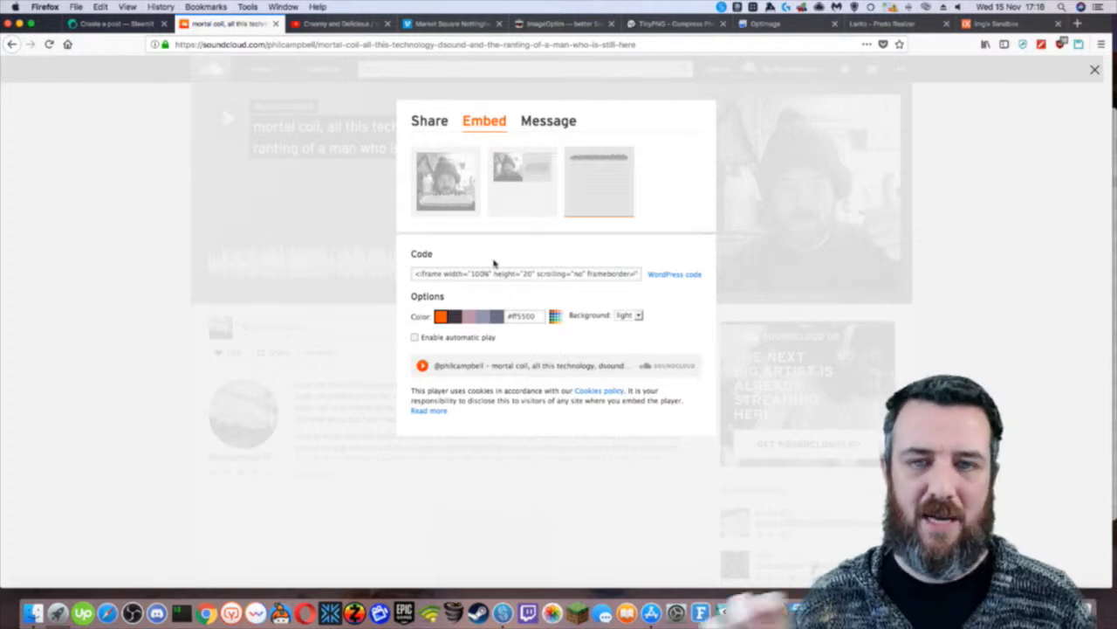
{"action": "left_click", "coordinate": [119, 22]}
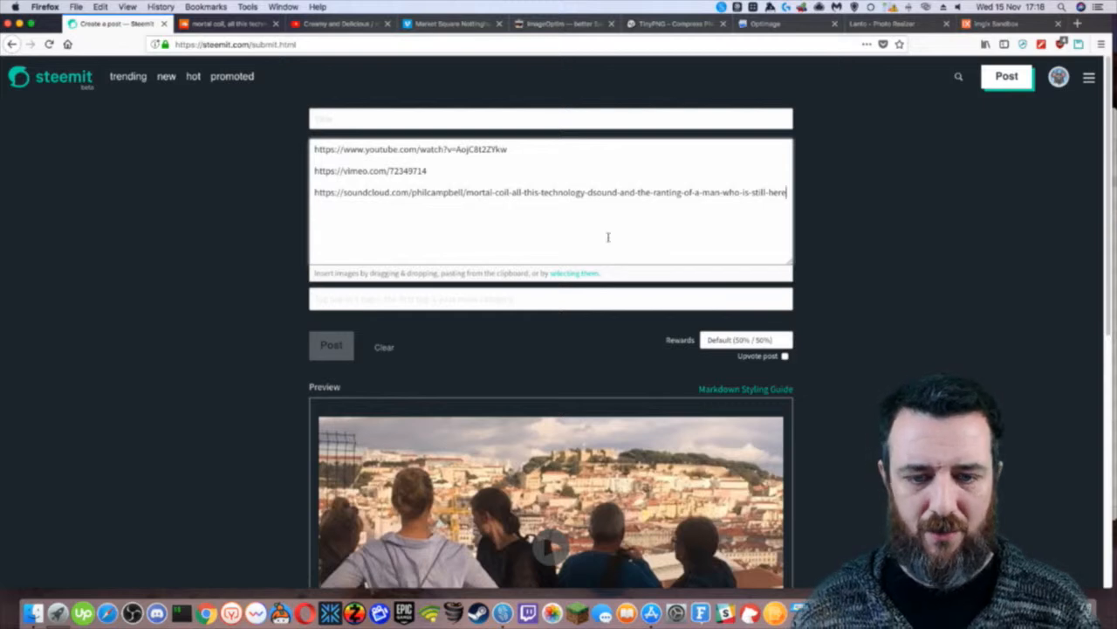
Replace the post body with 'test' above the SoundCloud iframe code and check the player in the preview.
{"action": "left_click", "coordinate": [384, 346]}
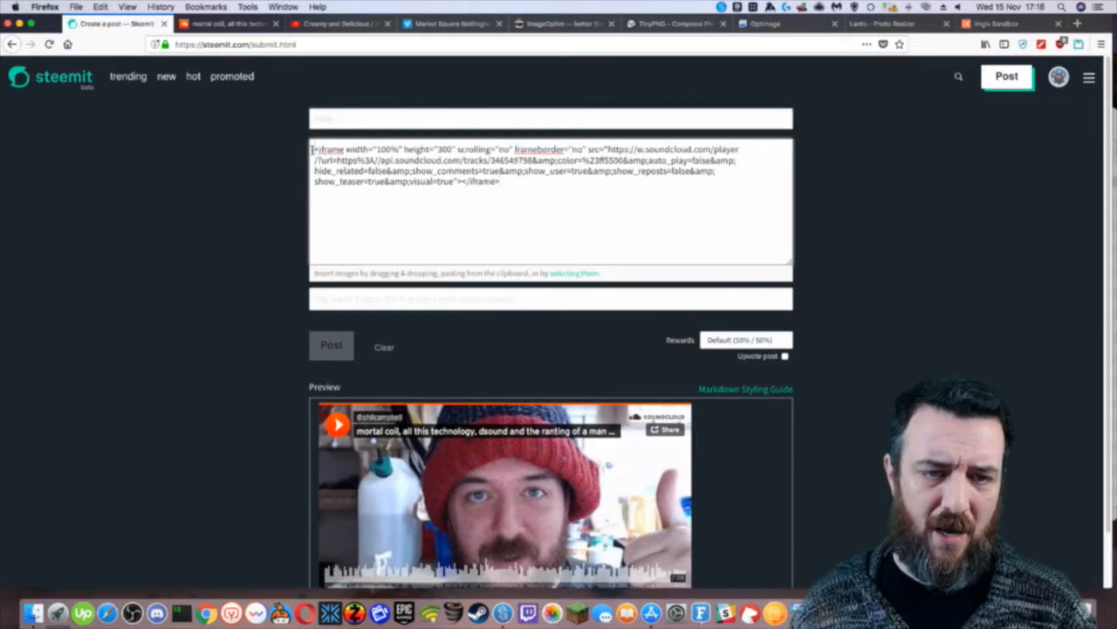
{"action": "type", "text": "test"}
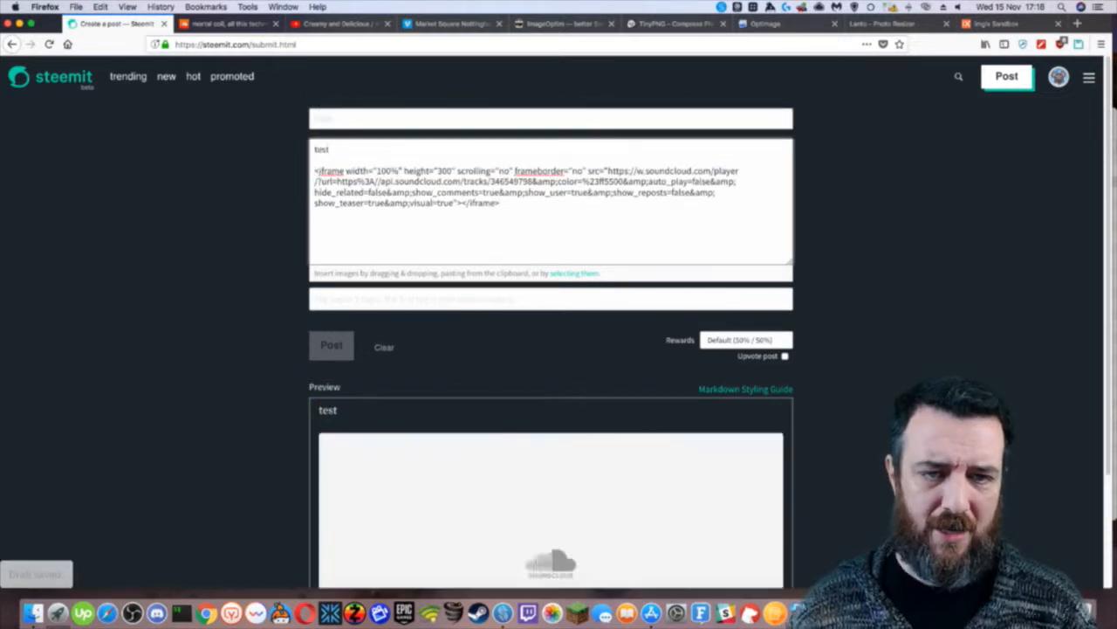
{"action": "scroll", "scroll_direction": "down", "scroll_amount": 3}
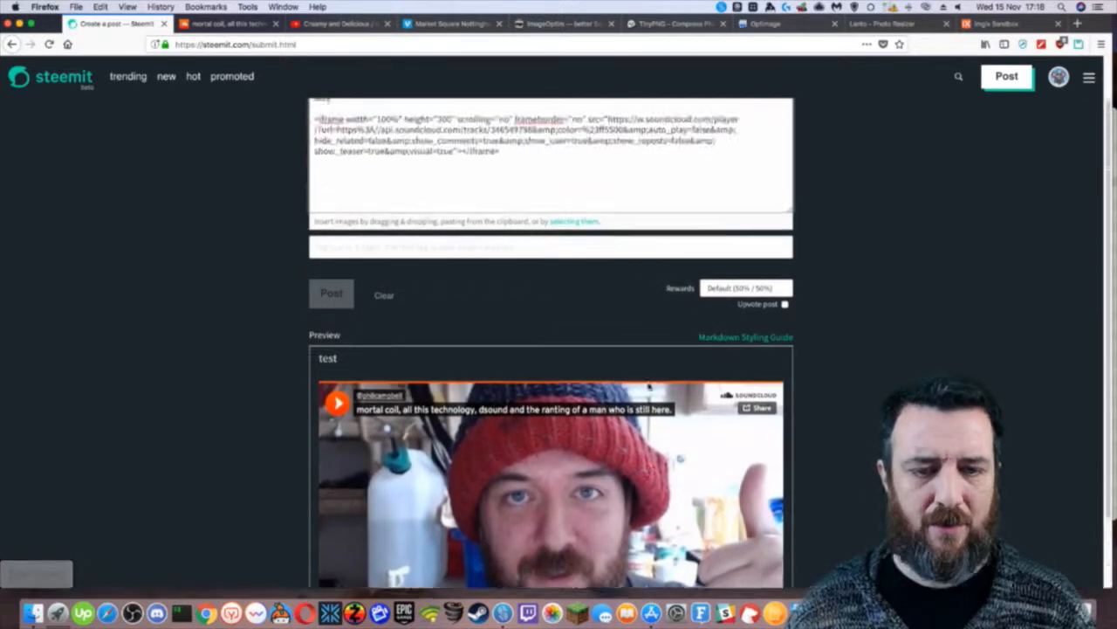
{"action": "scroll", "scroll_direction": "down", "scroll_amount": 3}
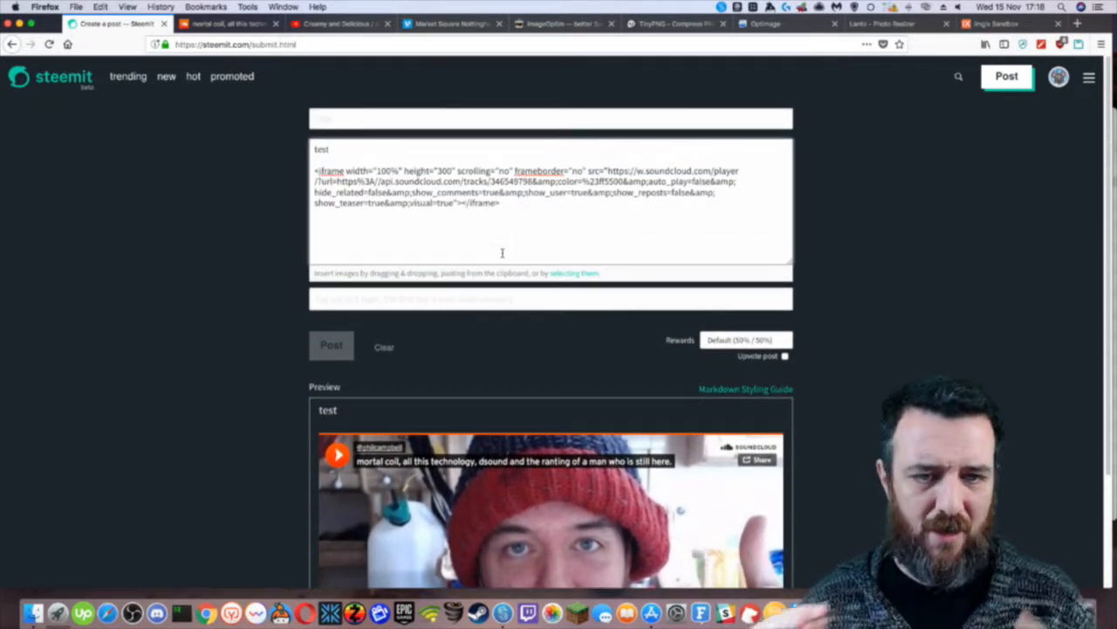
Empty the Steemit draft and bring up the Vimeo Market Square Nottingham time-lapse page.
{"action": "left_click", "coordinate": [229, 24]}
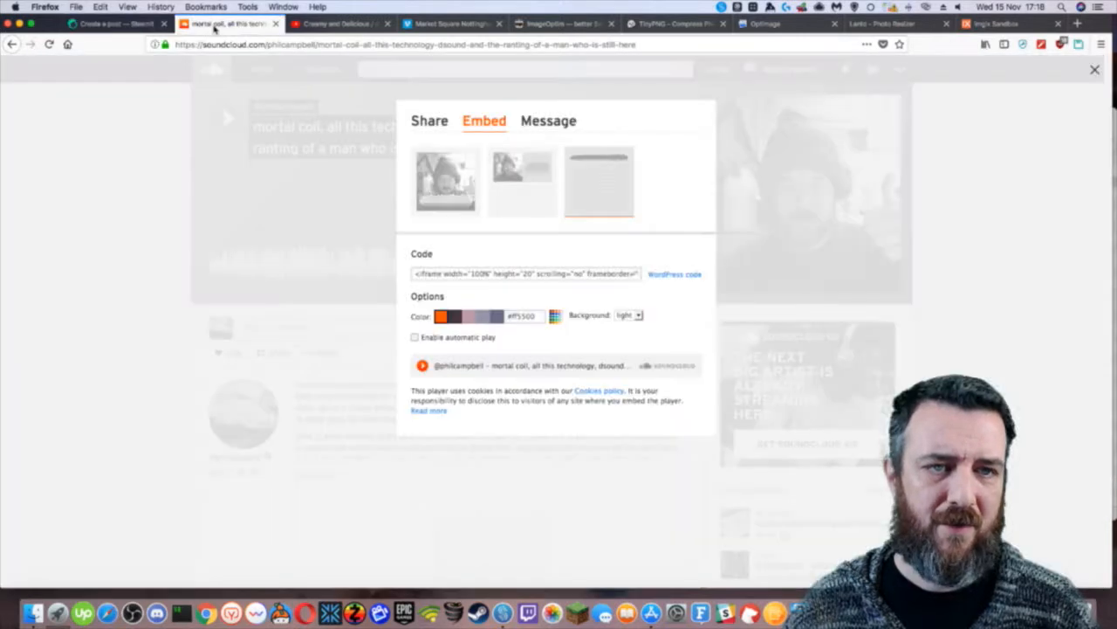
{"action": "left_click", "coordinate": [119, 24]}
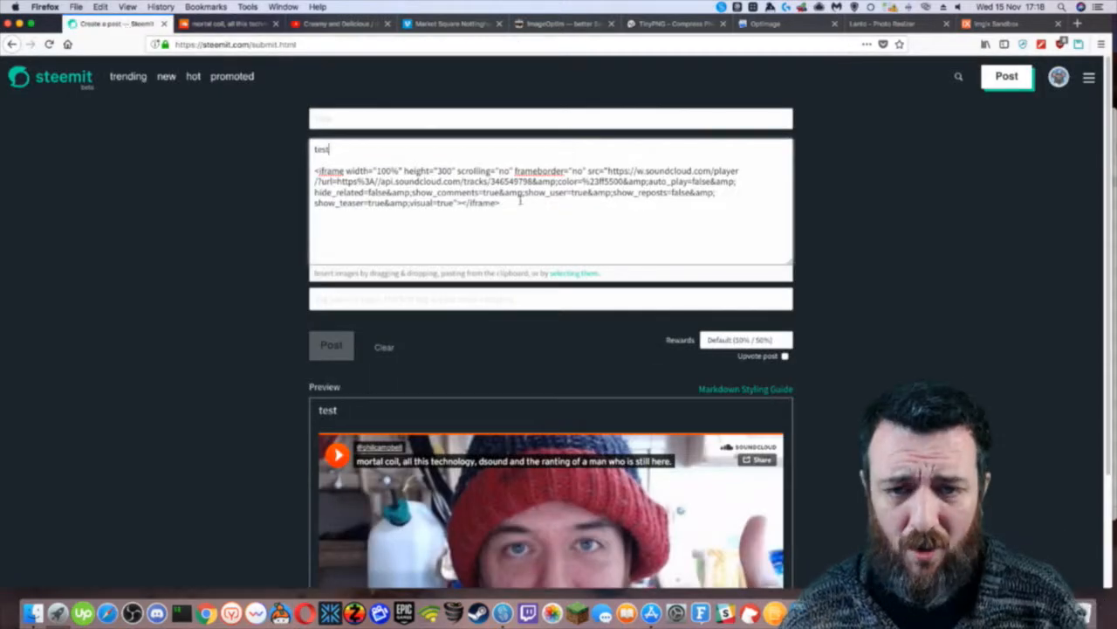
{"action": "left_click", "coordinate": [385, 345]}
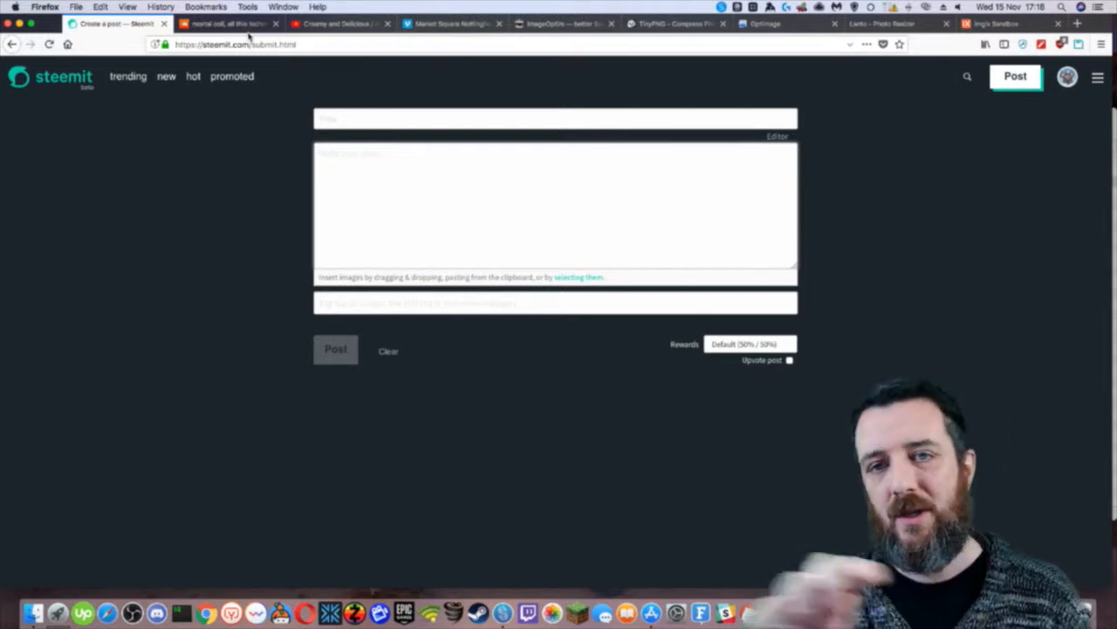
{"action": "left_click", "coordinate": [227, 25]}
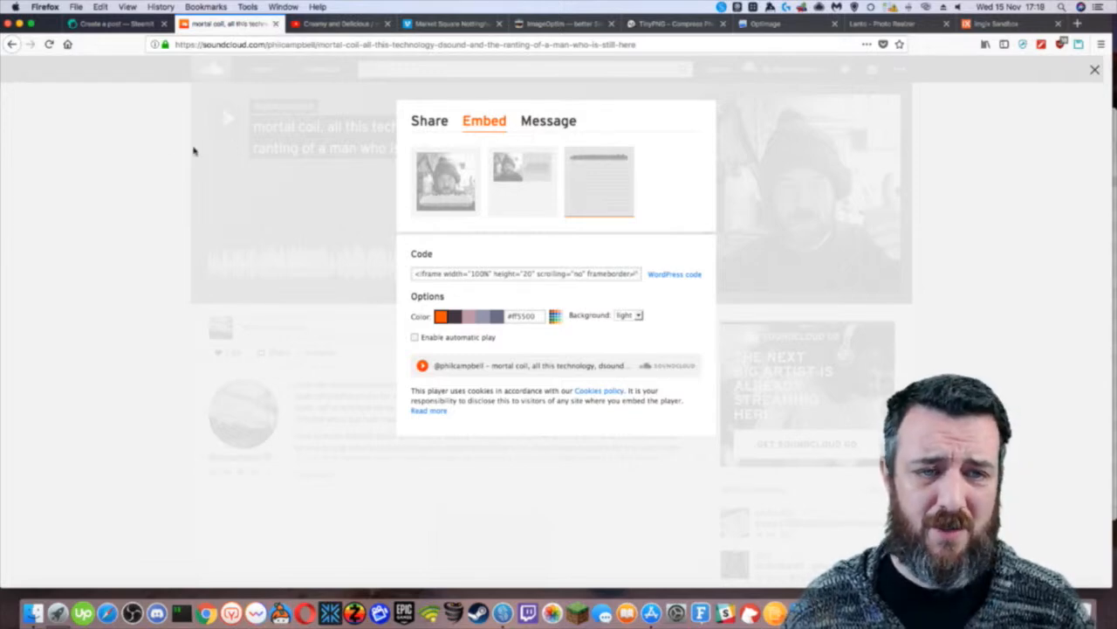
{"action": "left_click", "coordinate": [1094, 70]}
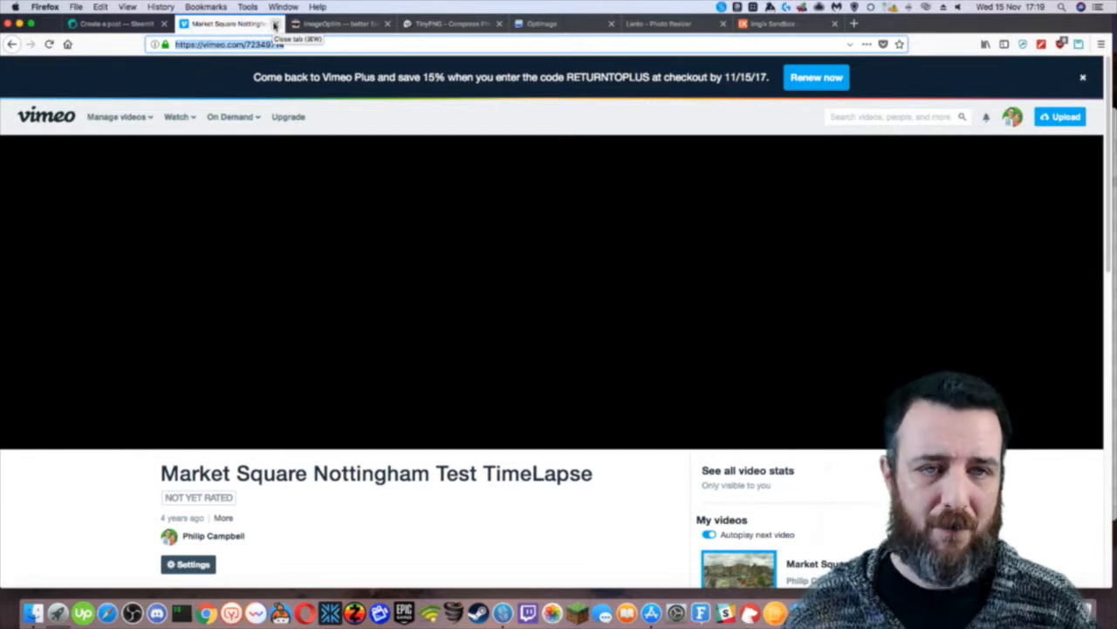
Review the ImageOptim Mac app page, then move on to the TinyPNG compression site.
{"action": "left_click", "coordinate": [275, 24]}
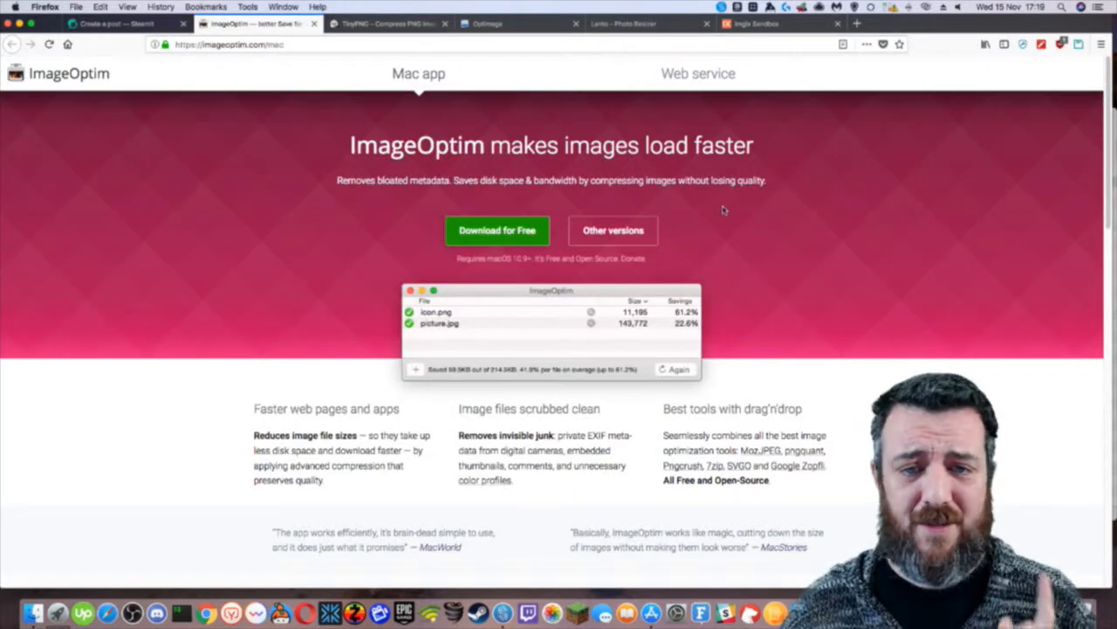
{"action": "mouse_move", "coordinate": [813, 260]}
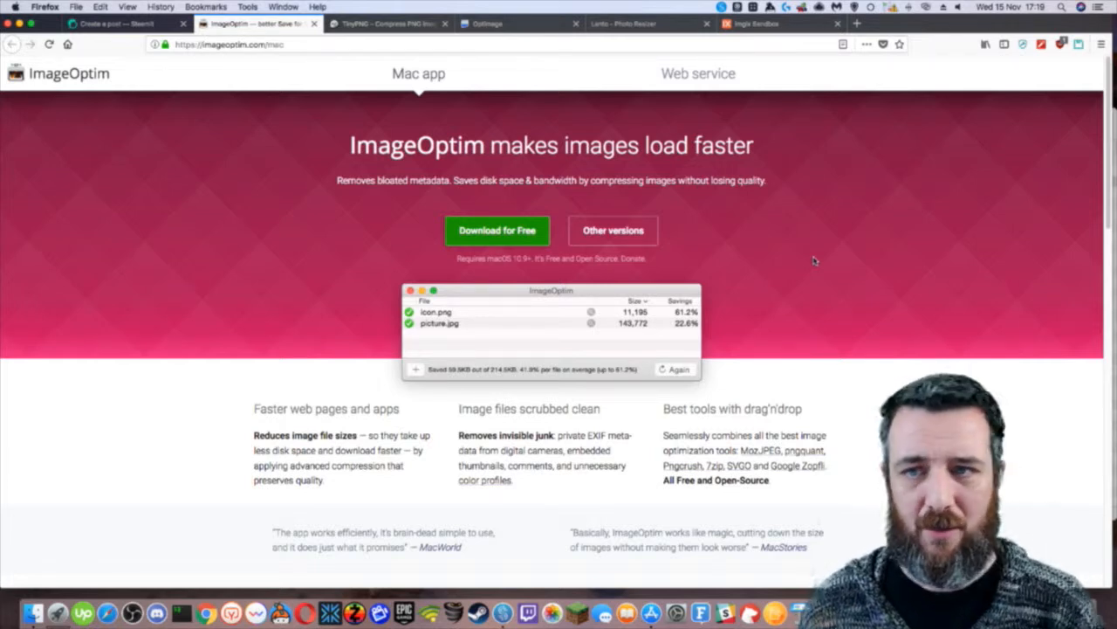
{"action": "mouse_move", "coordinate": [755, 269]}
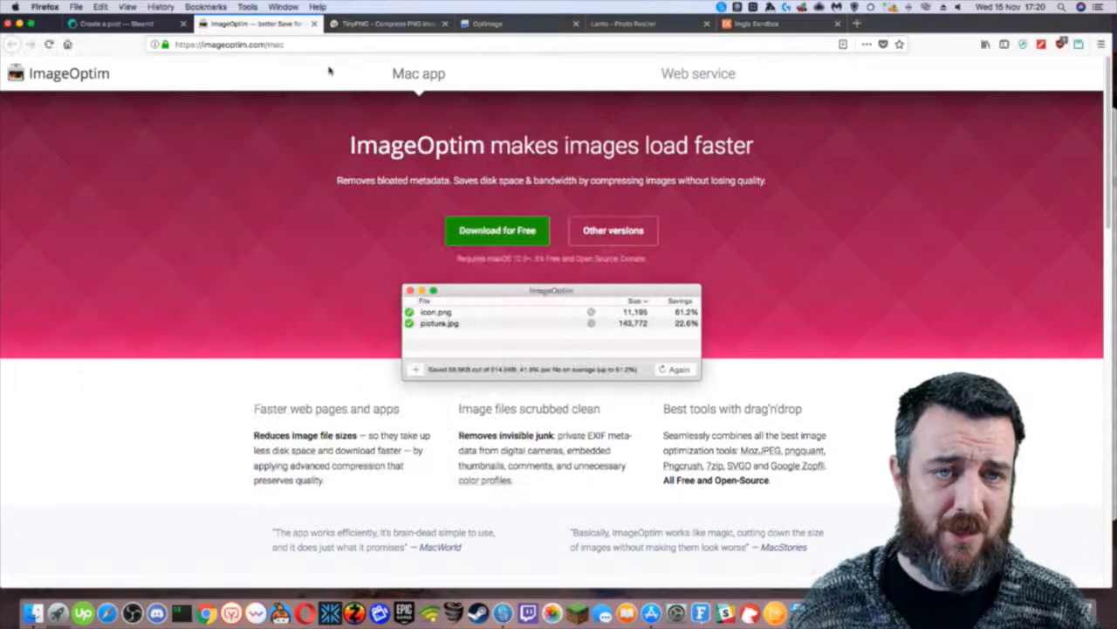
{"action": "left_click", "coordinate": [384, 24]}
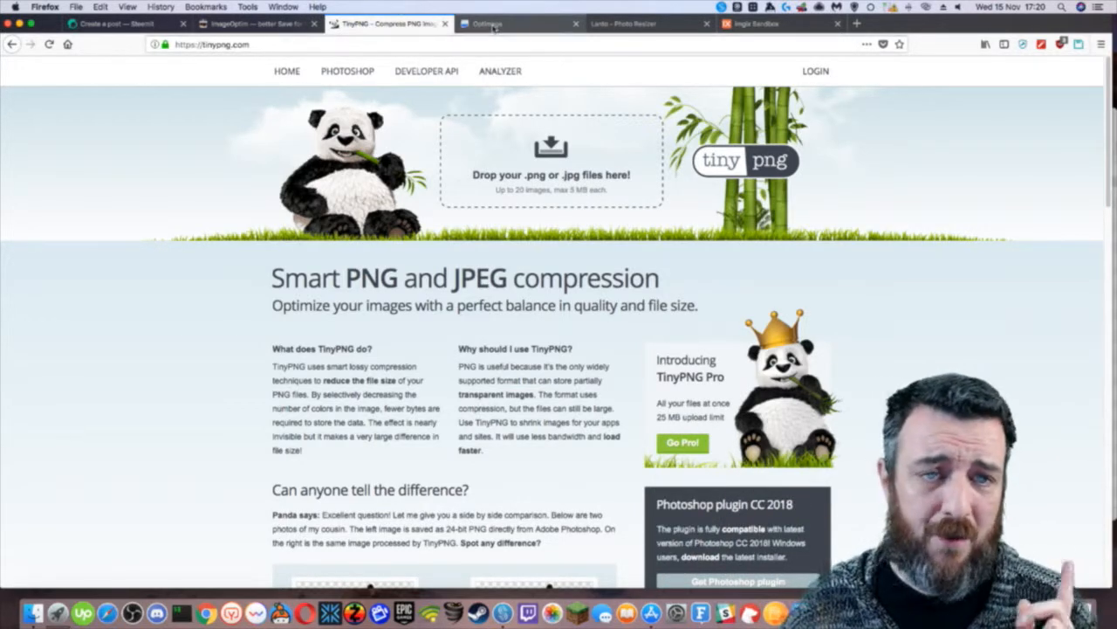
Bring up Optimage and scroll to its 'Visually lossless optimizations' jellyfish sample.
{"action": "left_click", "coordinate": [515, 25]}
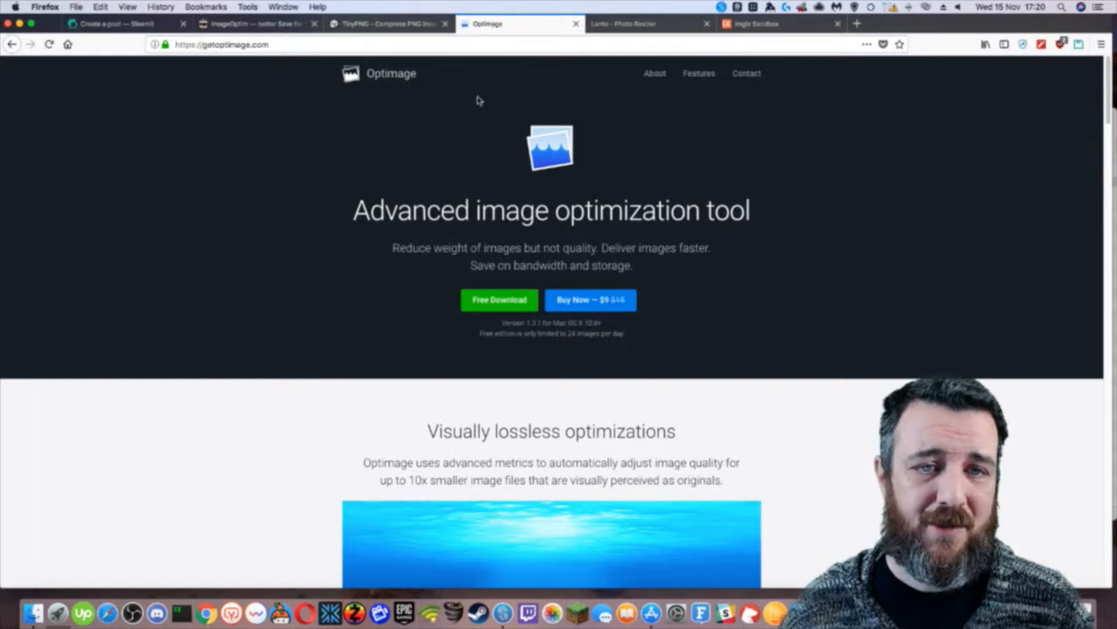
{"action": "mouse_move", "coordinate": [736, 233]}
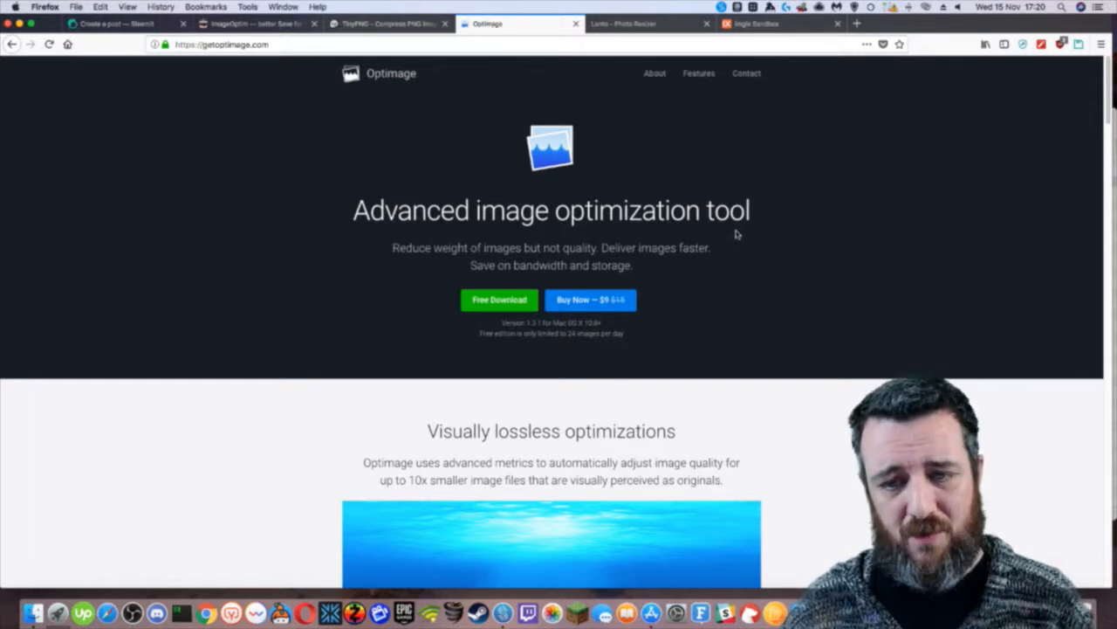
{"action": "mouse_move", "coordinate": [756, 281]}
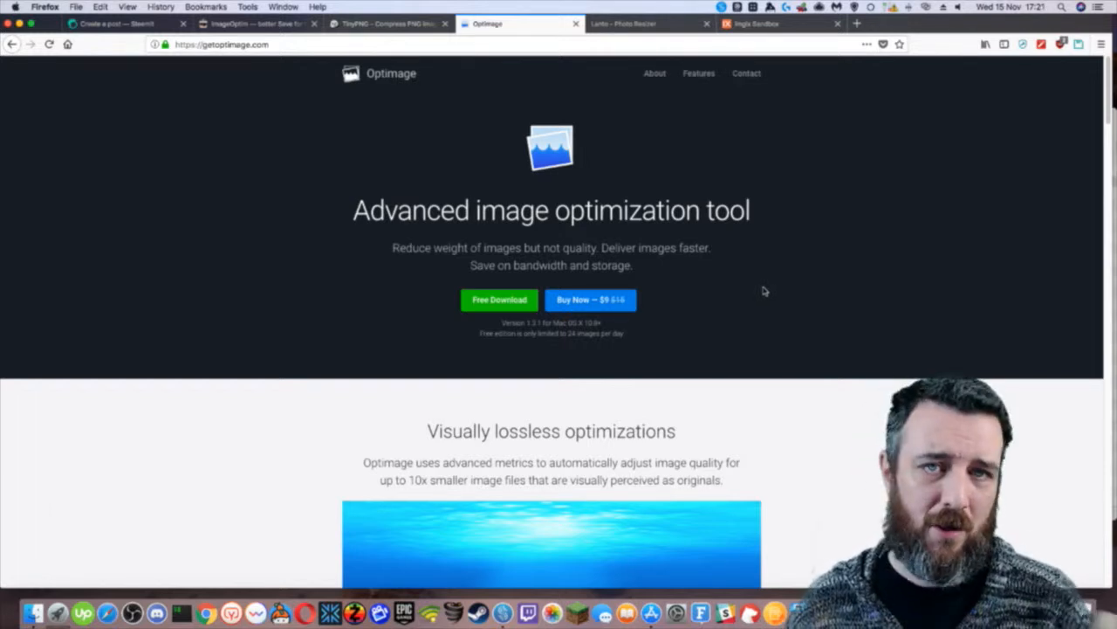
{"action": "mouse_move", "coordinate": [747, 304]}
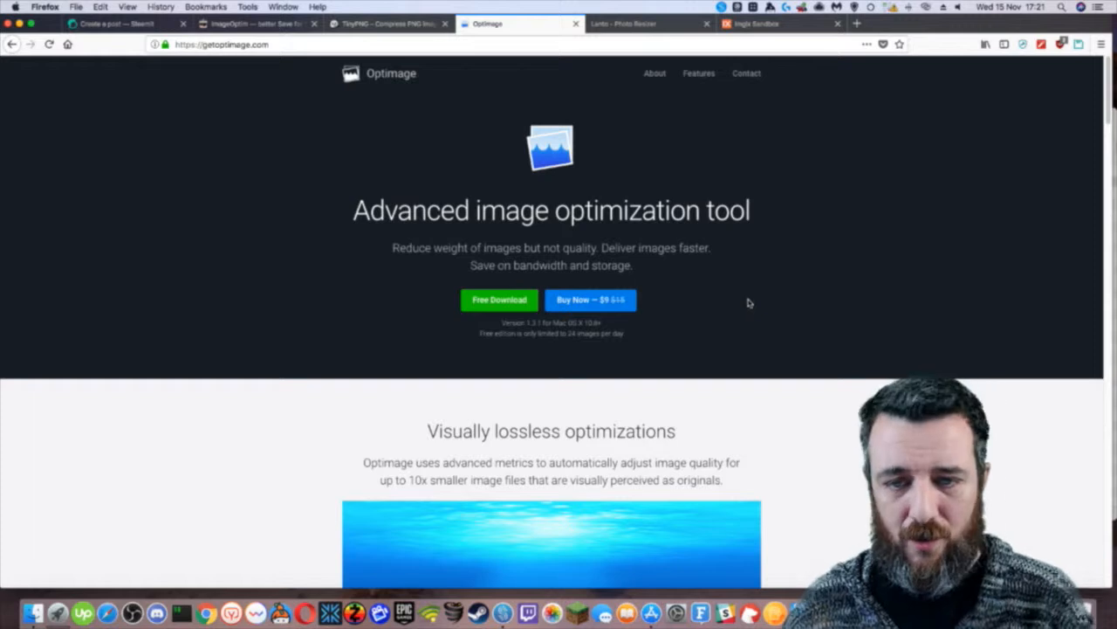
{"action": "scroll", "scroll_direction": "down", "scroll_amount": 3}
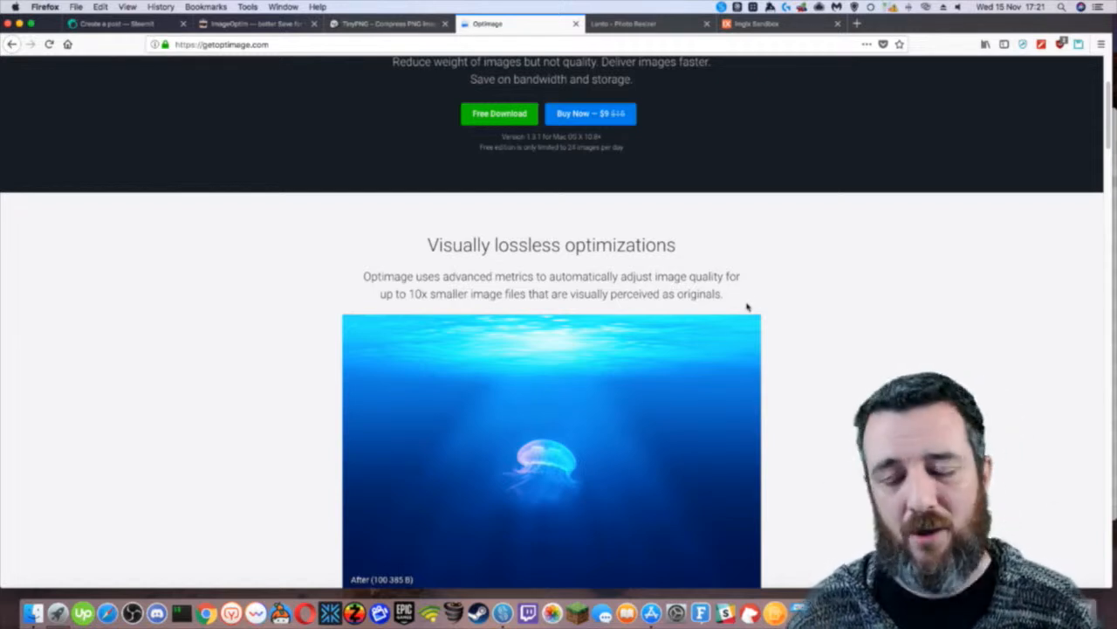
{"action": "mouse_move", "coordinate": [689, 259]}
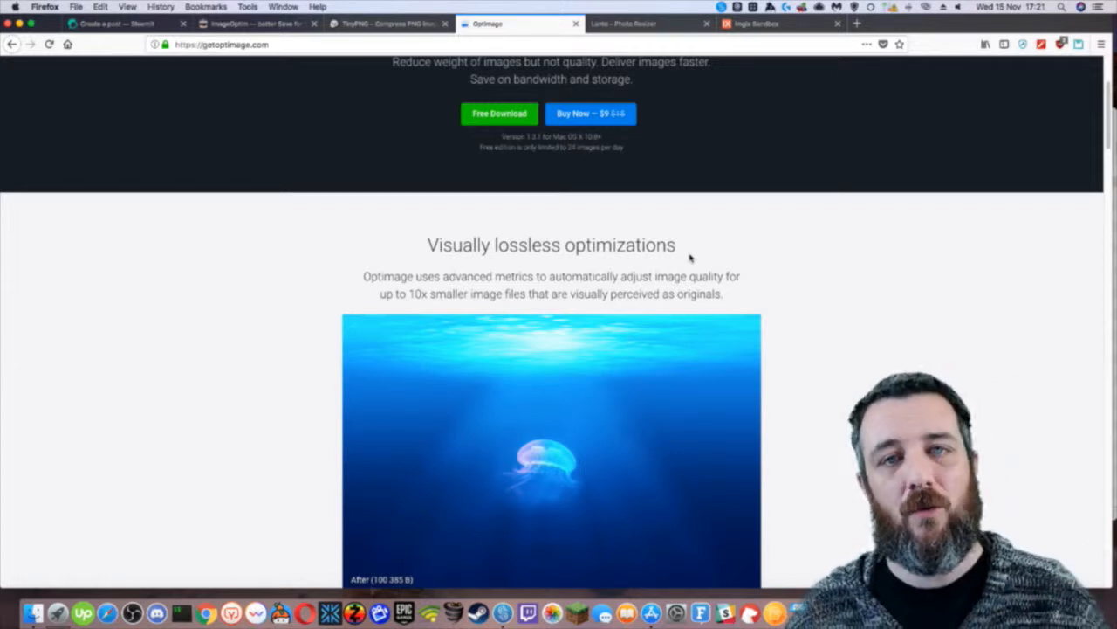
{"action": "mouse_move", "coordinate": [688, 230]}
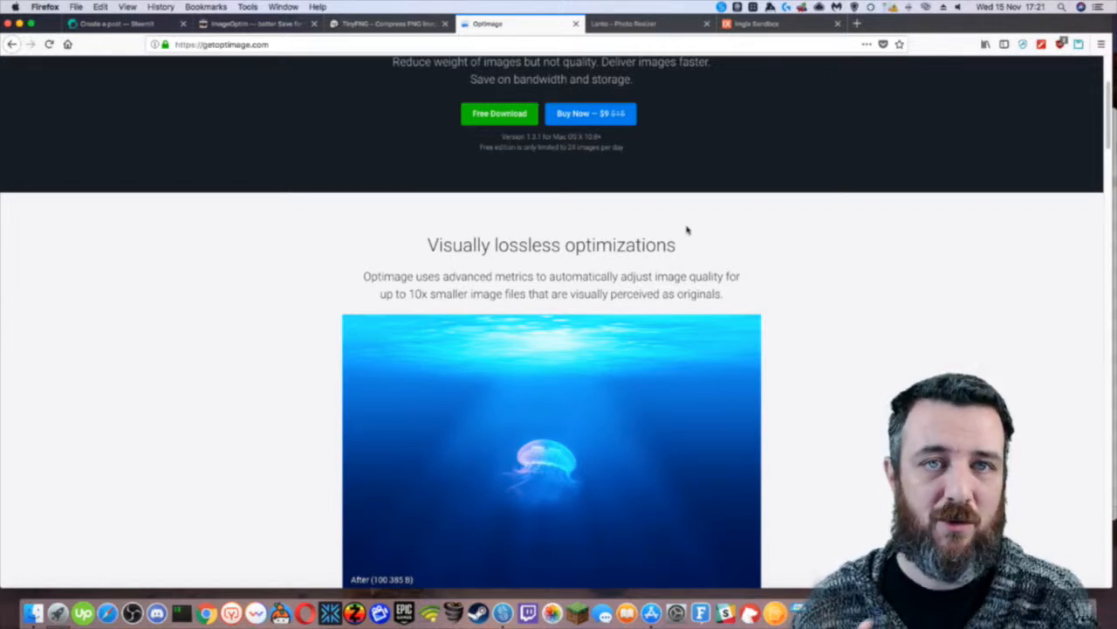
{"action": "mouse_move", "coordinate": [649, 25]}
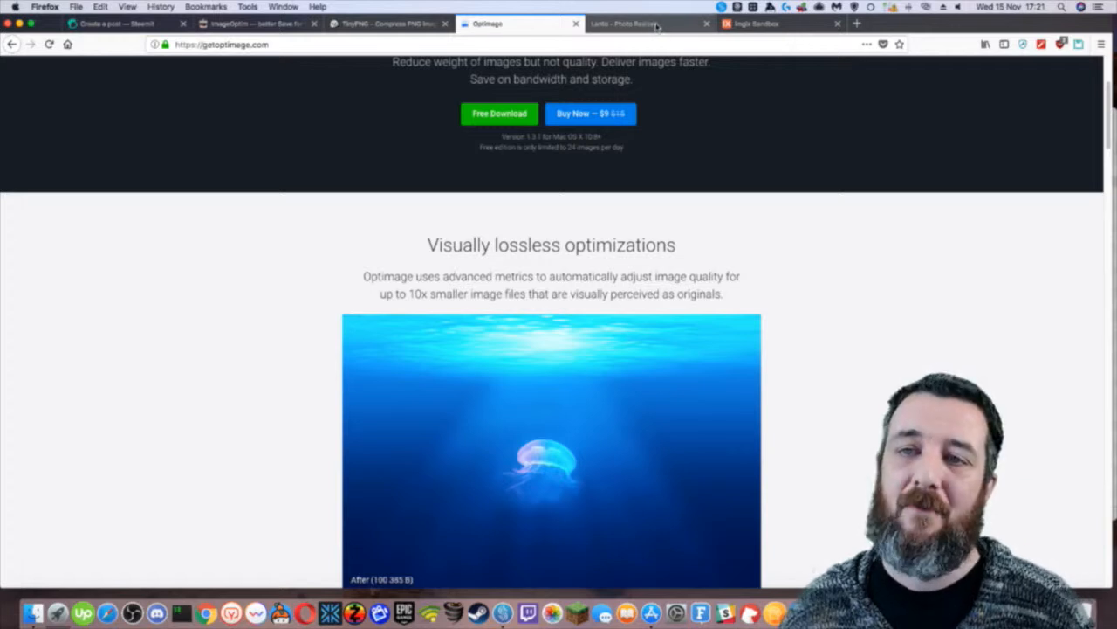
Look over Lanto's batch photo resizer features, glance at imgix Sandbox, and return to Lanto's intro.
{"action": "left_click", "coordinate": [646, 24]}
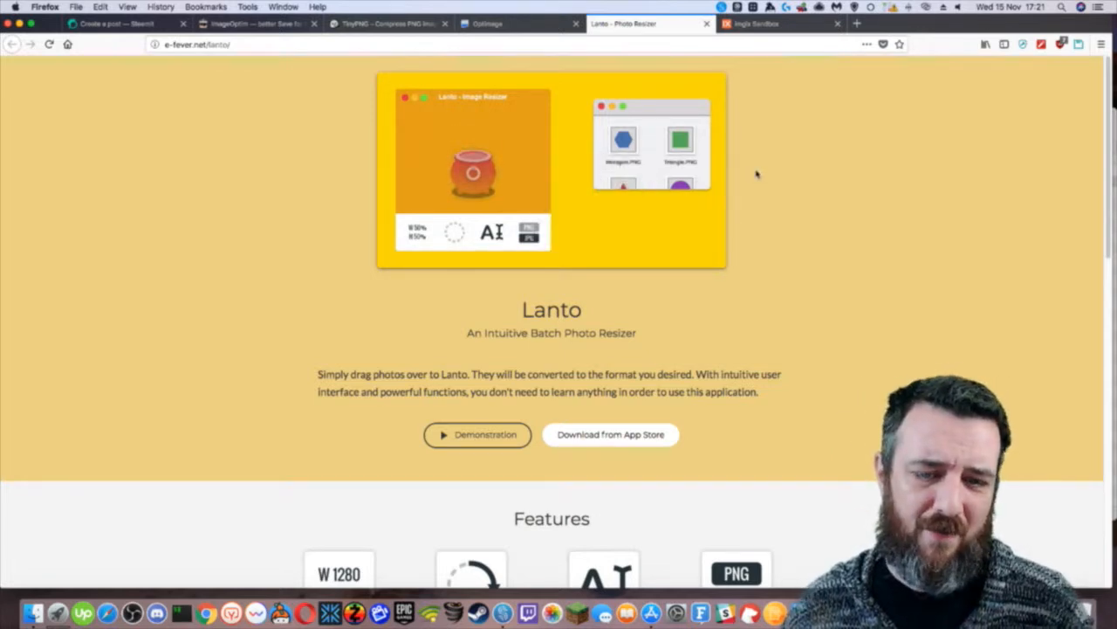
{"action": "scroll", "scroll_direction": "down", "scroll_amount": 3}
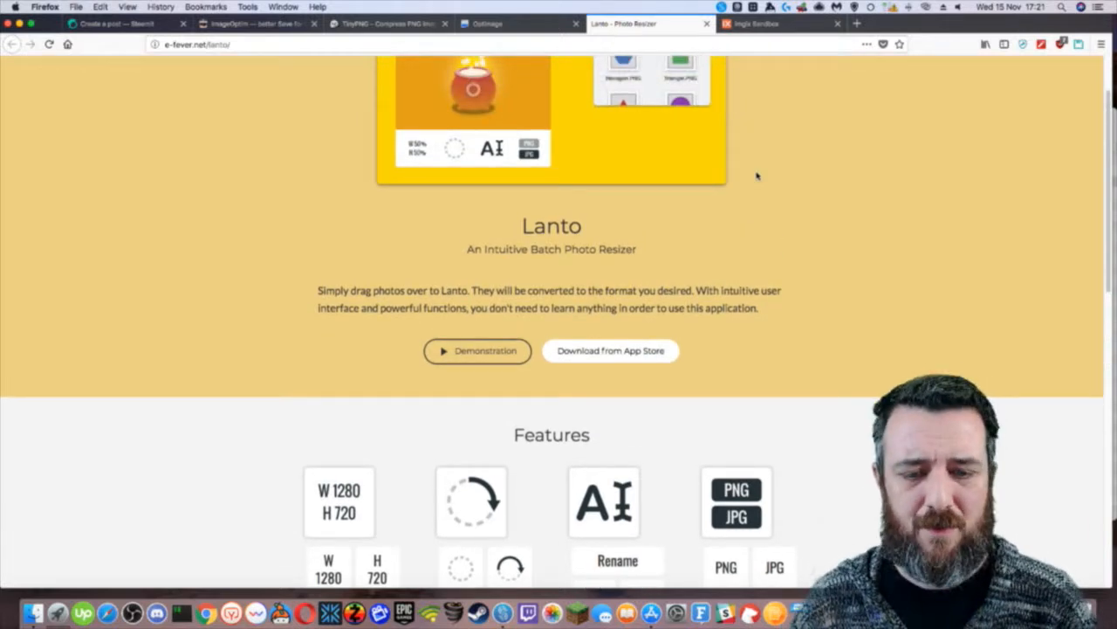
{"action": "scroll", "scroll_direction": "up", "scroll_amount": 3}
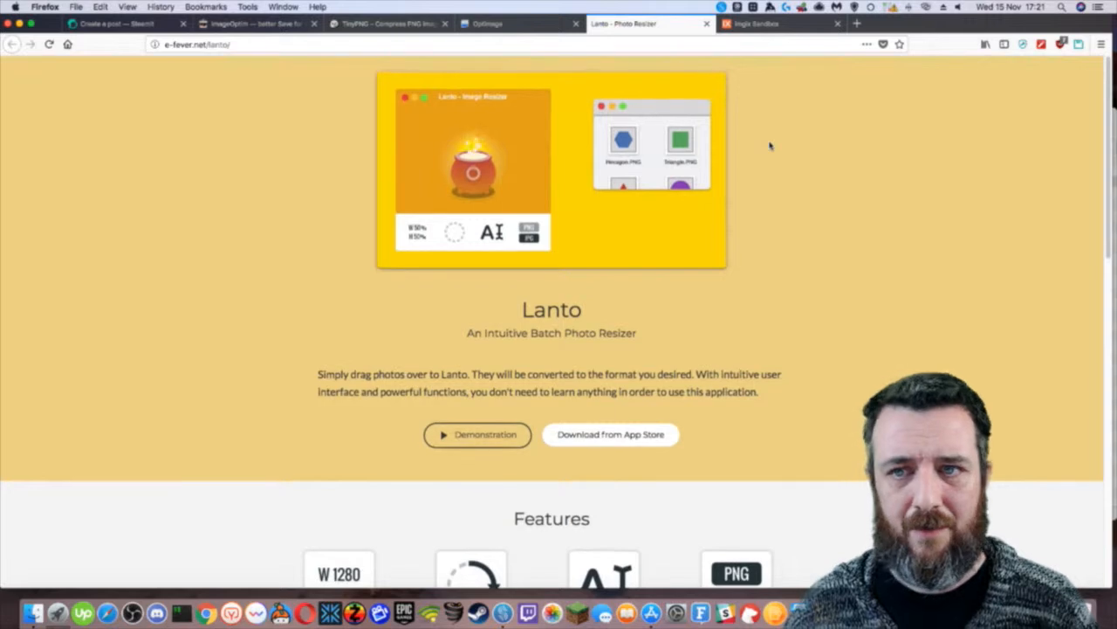
{"action": "left_click", "coordinate": [777, 25]}
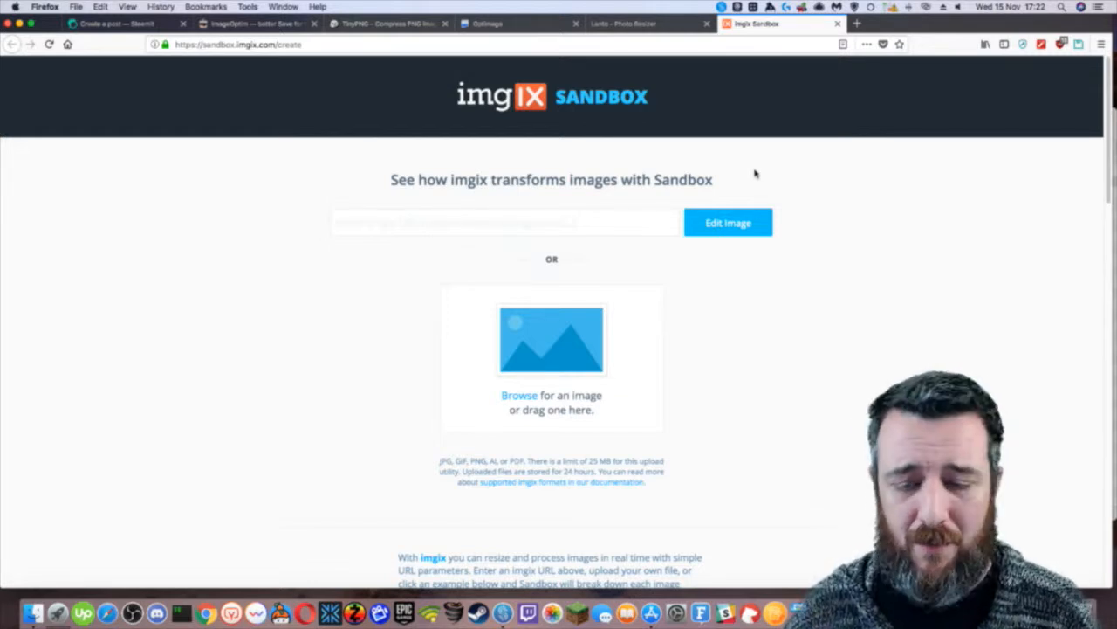
{"action": "left_click", "coordinate": [646, 24]}
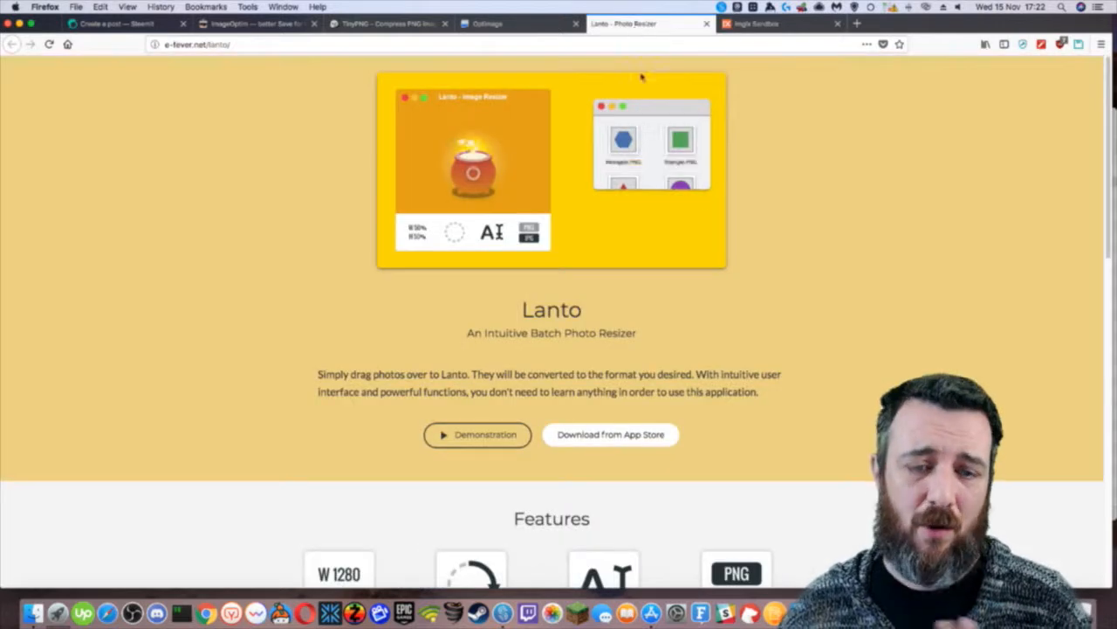
Return to imgix Sandbox and scroll to its 'Try out some imgix examples' transformation gallery.
{"action": "scroll", "scroll_direction": "down", "scroll_amount": 3}
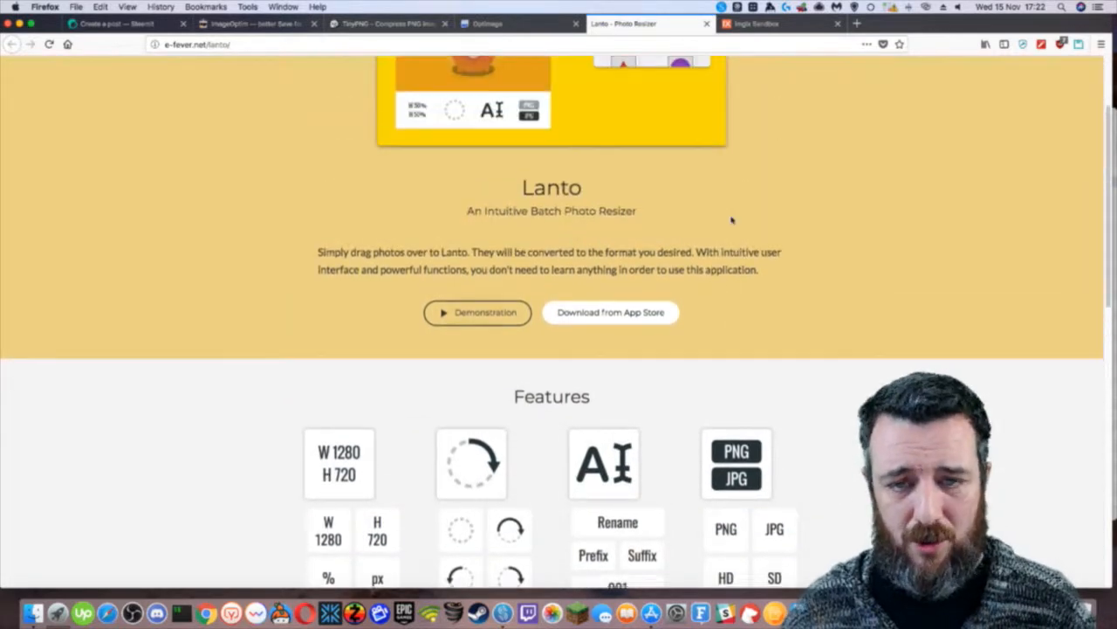
{"action": "scroll", "scroll_direction": "up", "scroll_amount": 3}
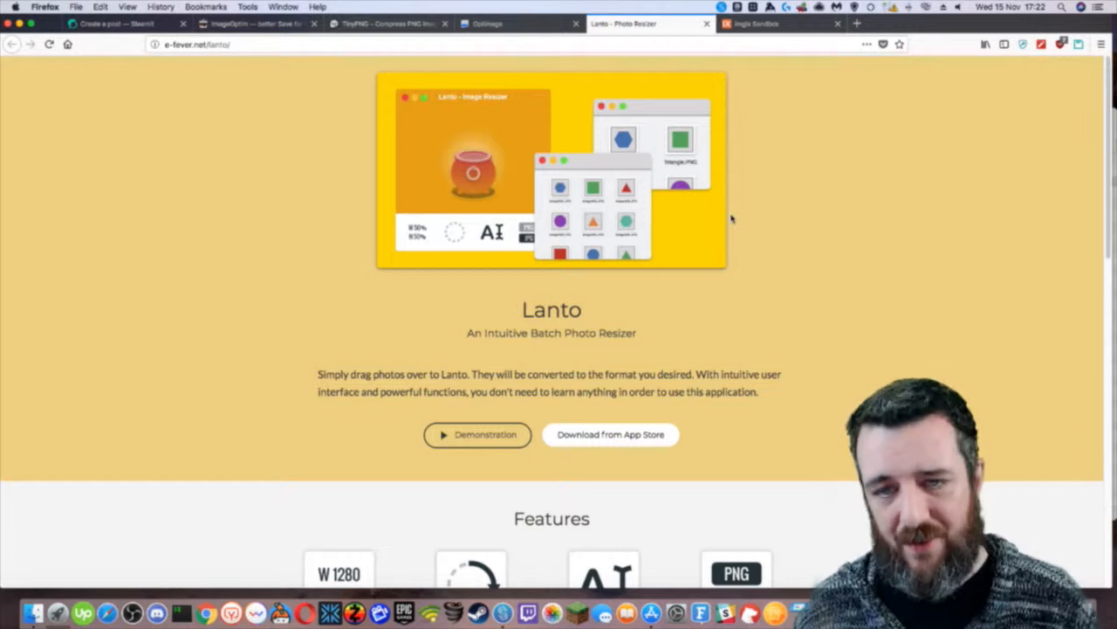
{"action": "left_click", "coordinate": [777, 25]}
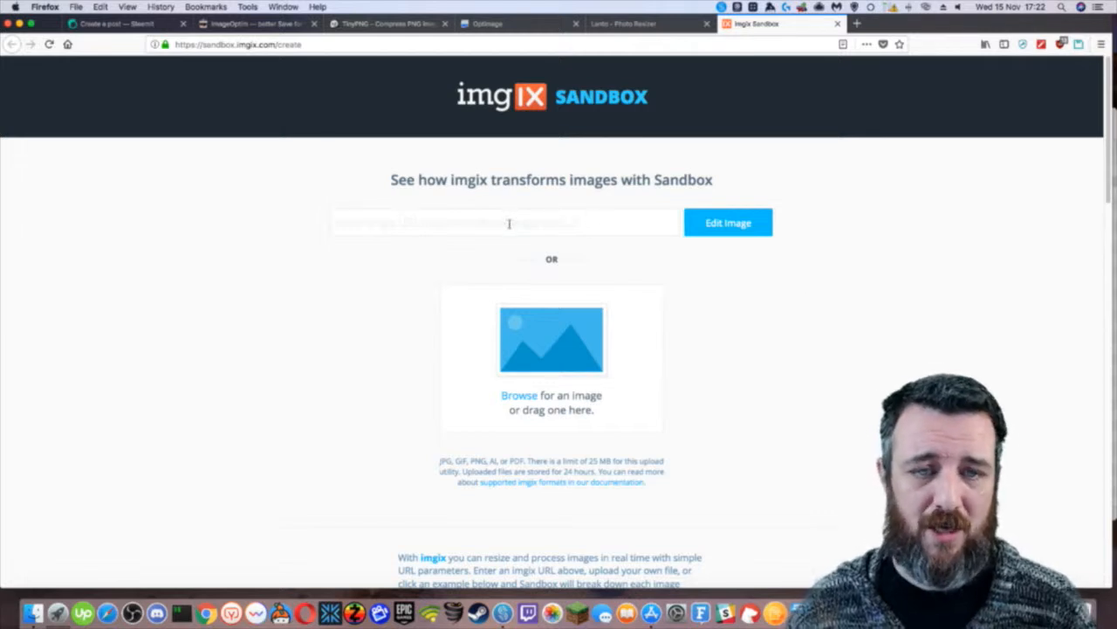
{"action": "left_click", "coordinate": [726, 224]}
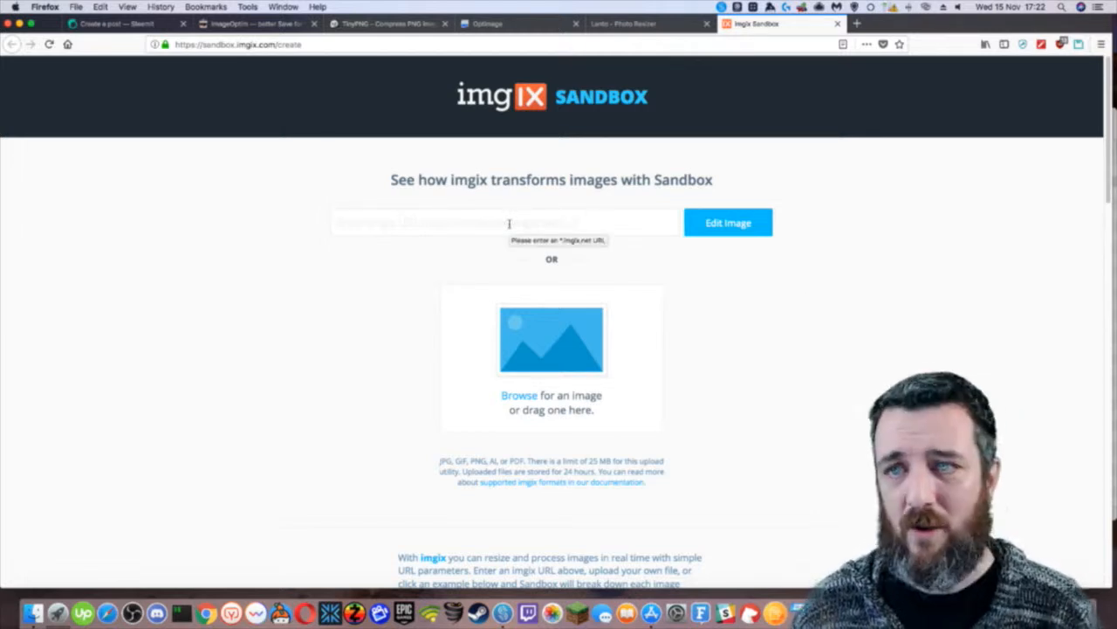
{"action": "scroll", "scroll_direction": "down", "scroll_amount": 3}
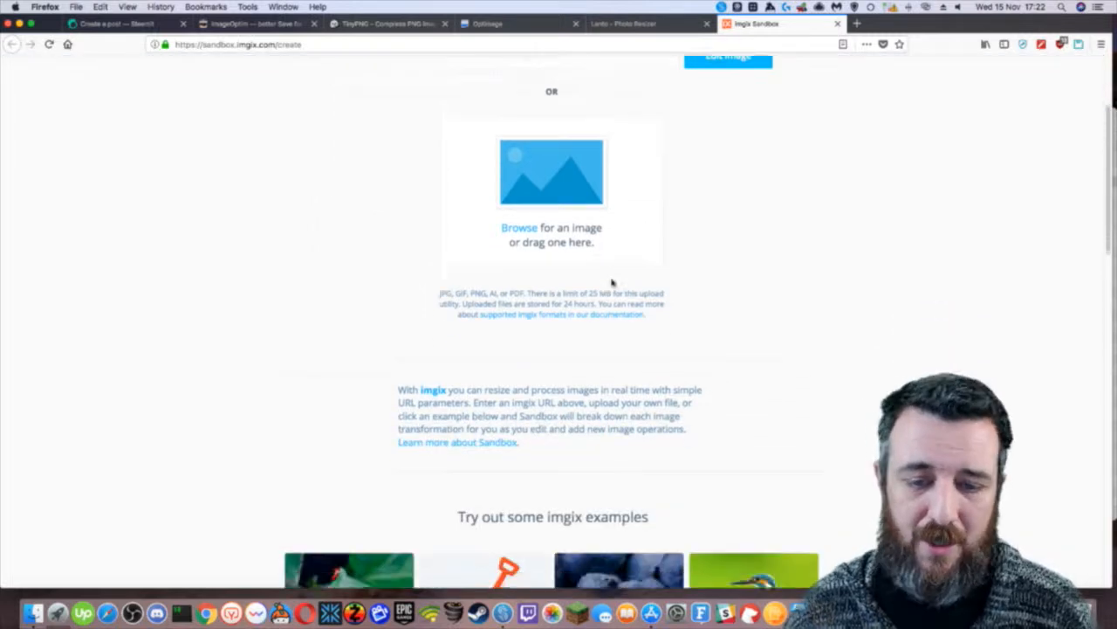
{"action": "scroll", "scroll_direction": "down", "scroll_amount": 3}
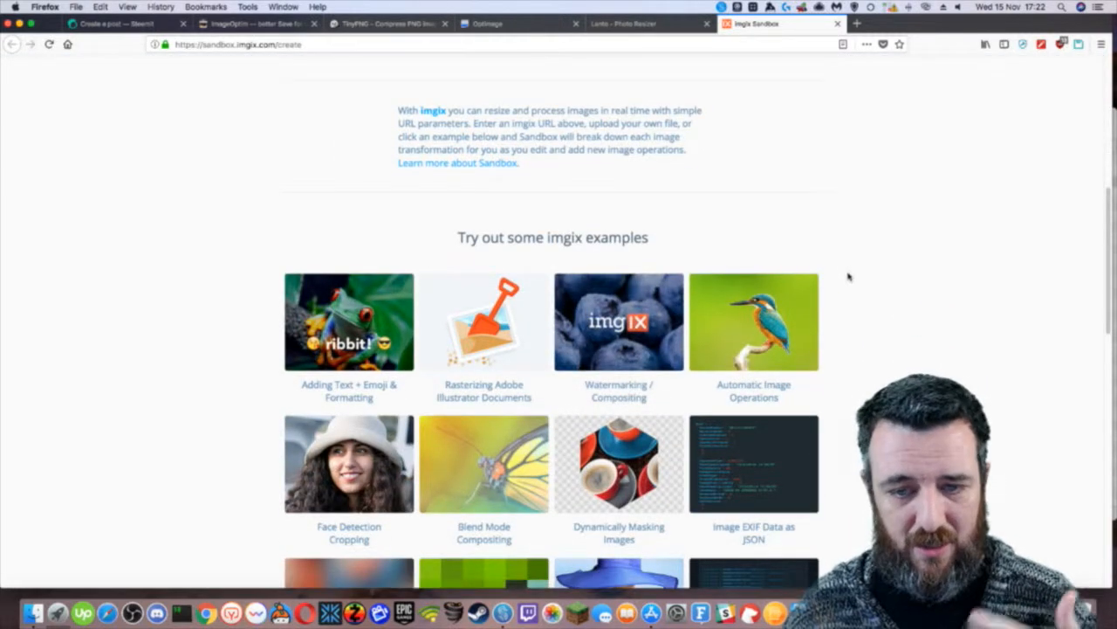